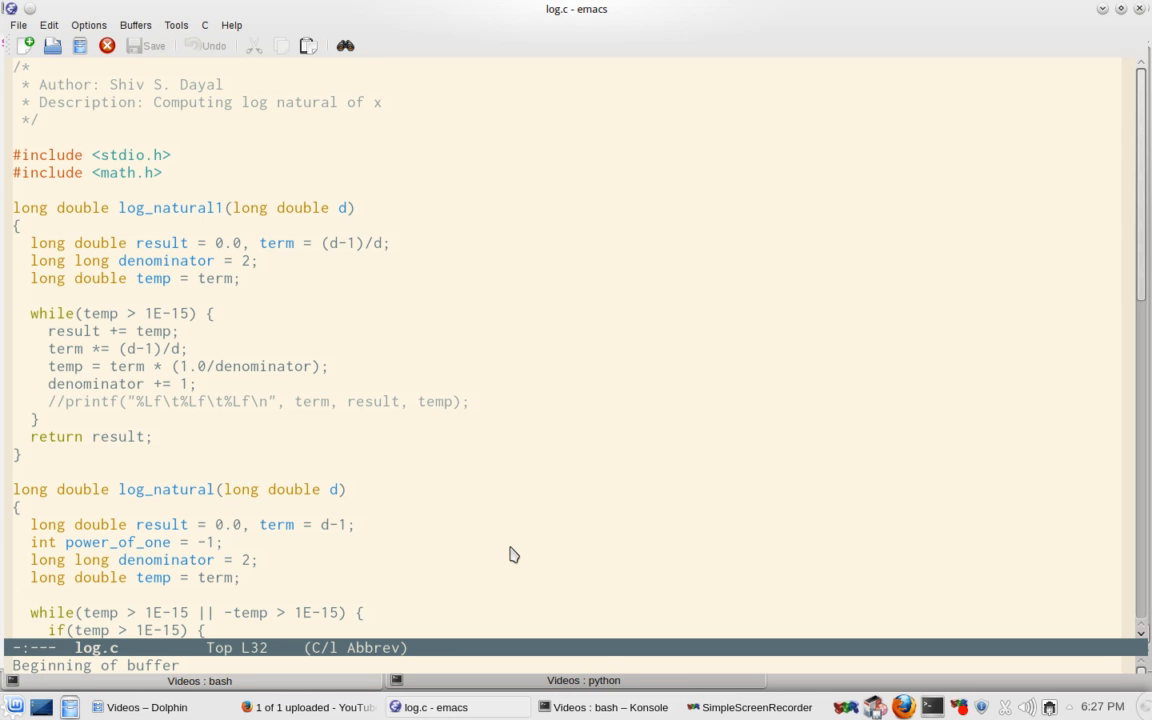
Scroll through log.c past both log-natural functions down to main()
scroll(down, 3)
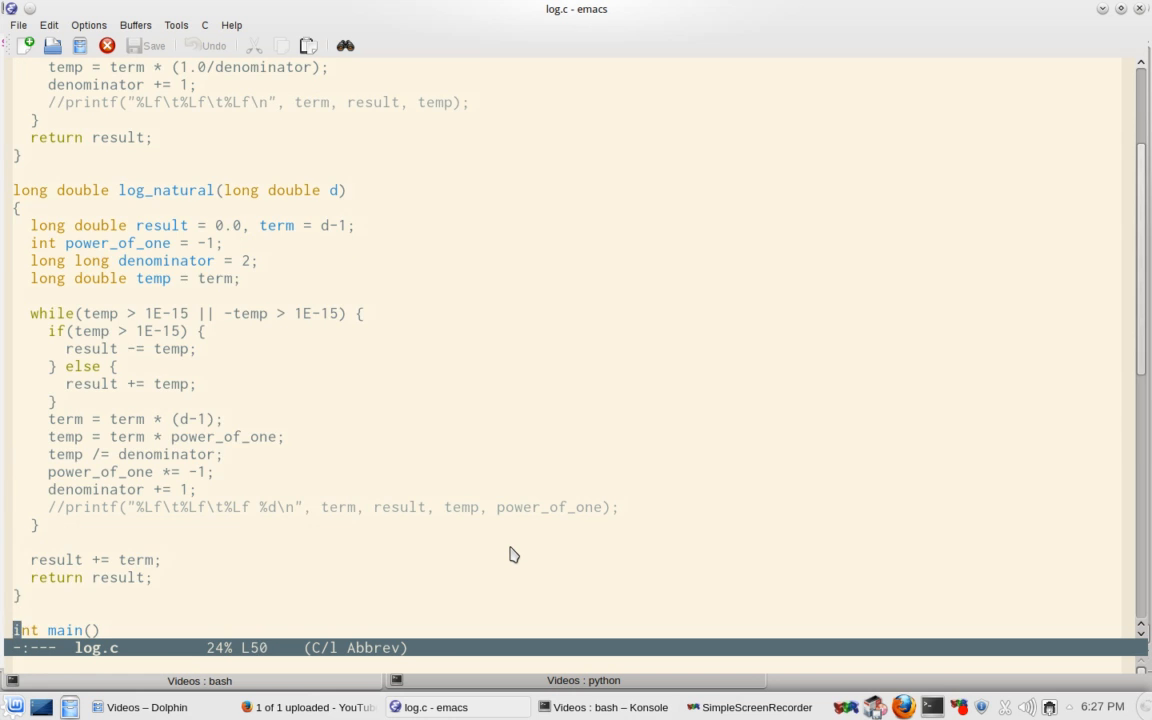
scroll(down, 3)
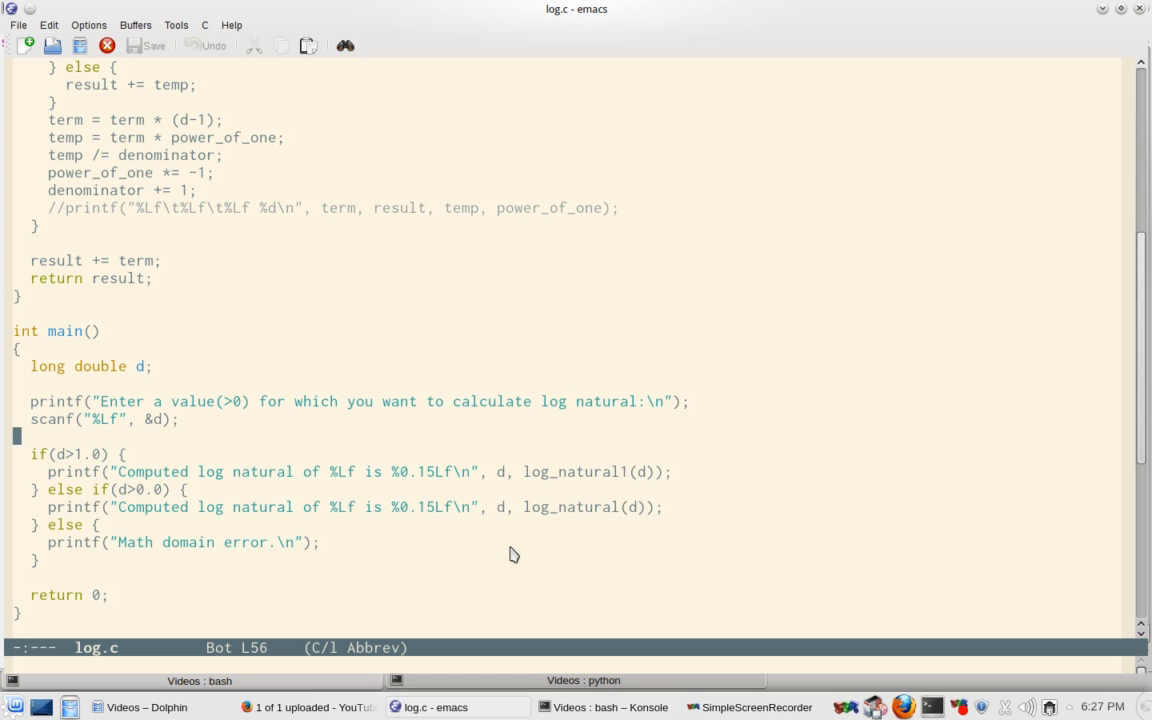
Move point back to log_natural's loop and its 1E-15 tolerance check
key(down)
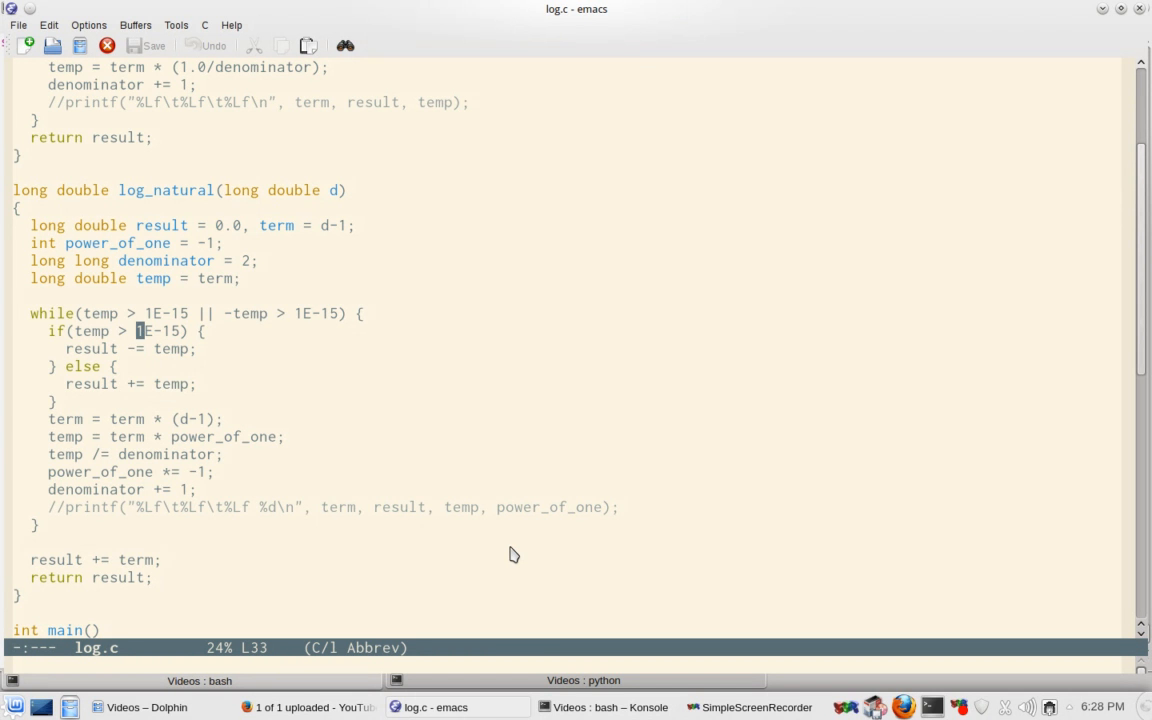
key(Down)
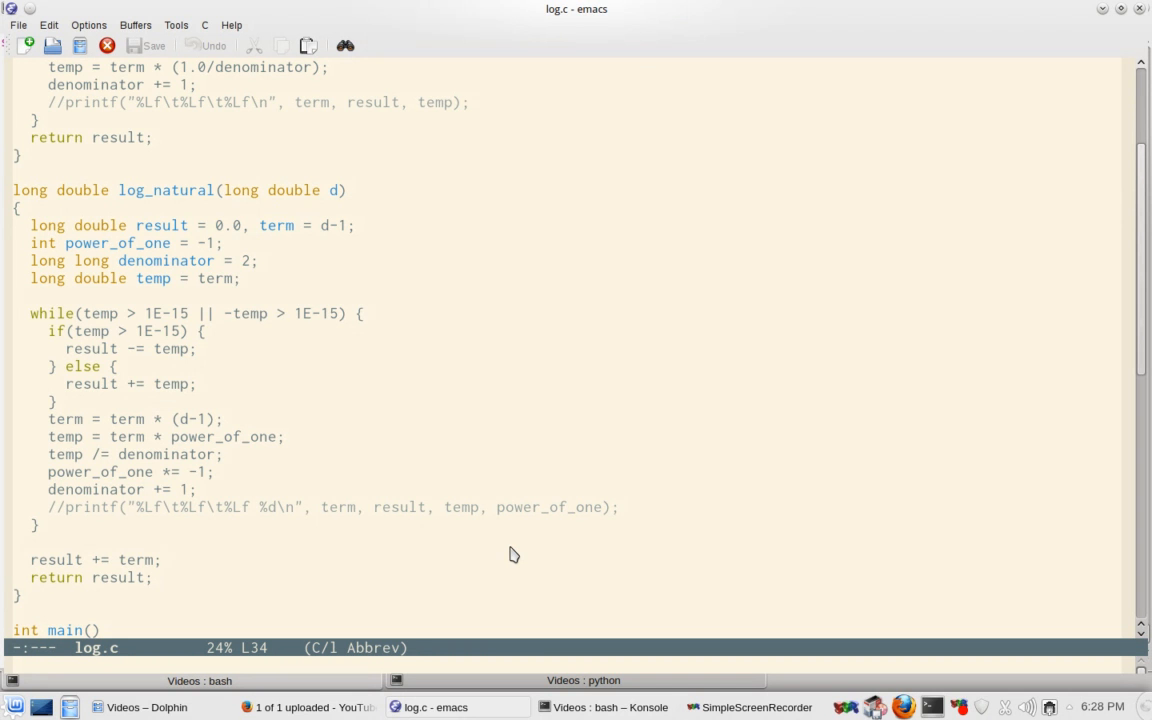
click(122, 348)
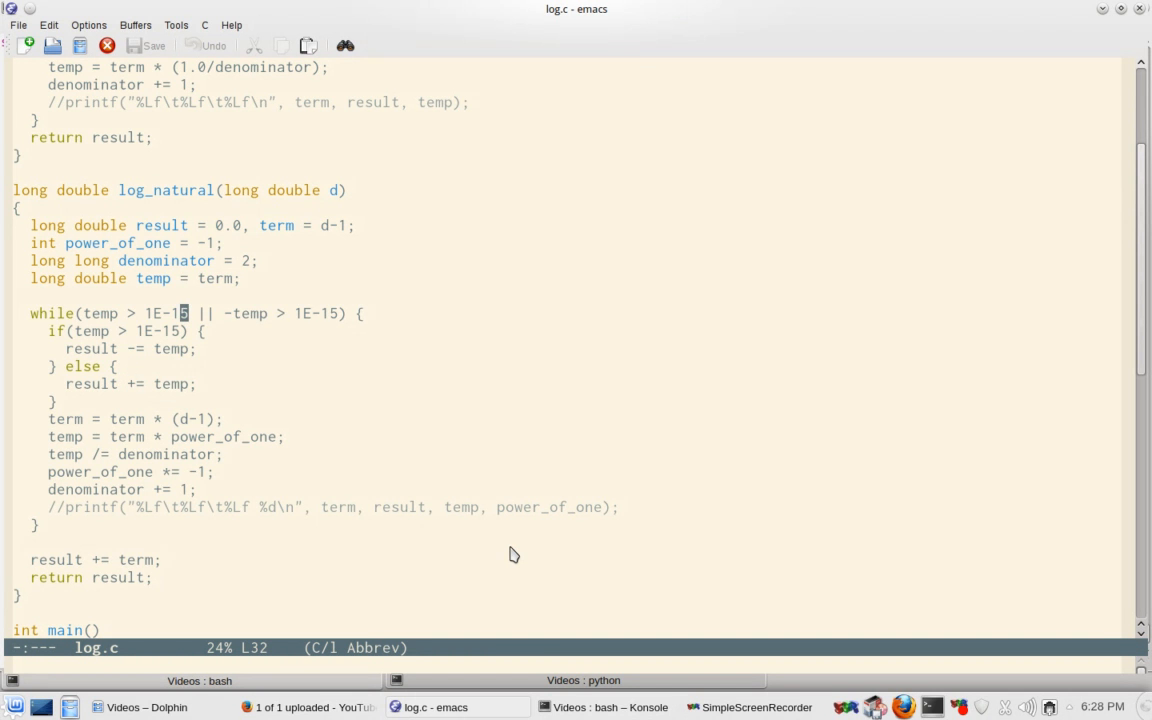
key(down)
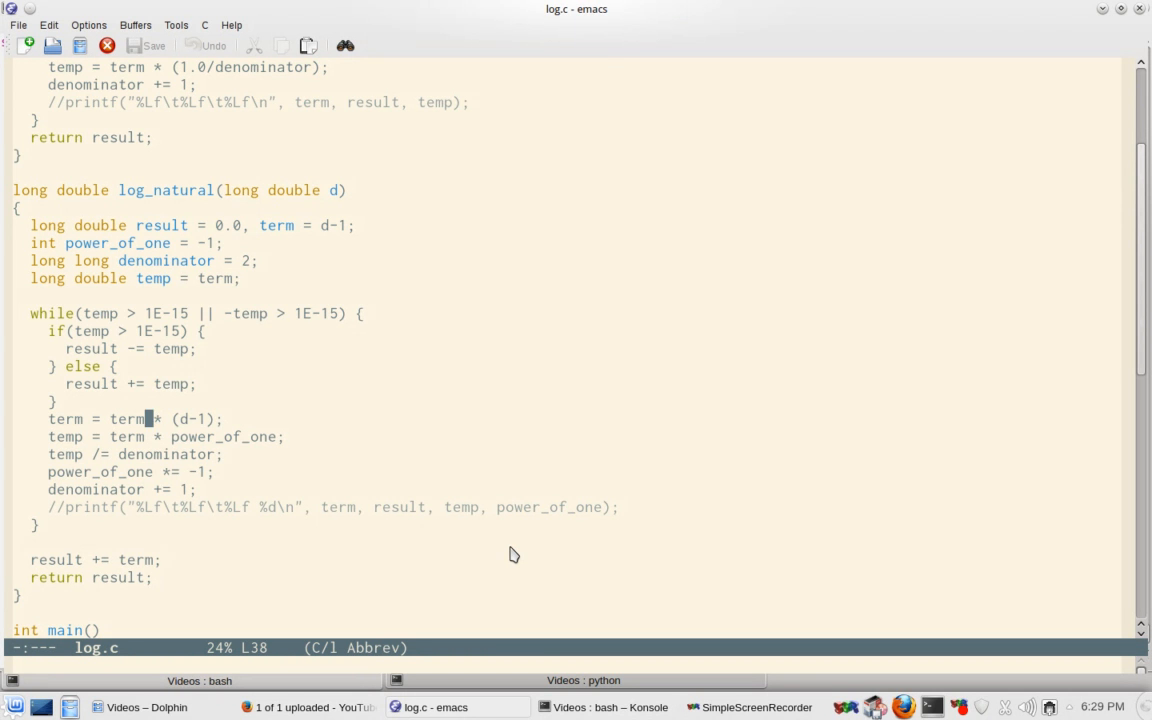
key(Down)
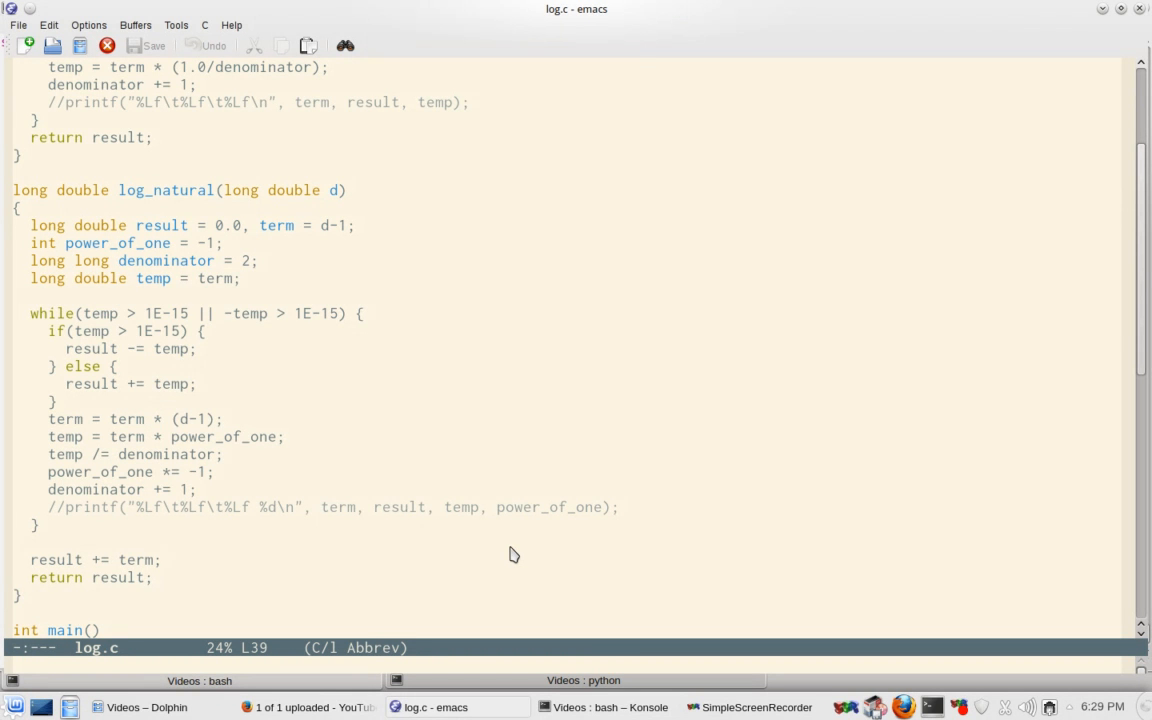
click(172, 260)
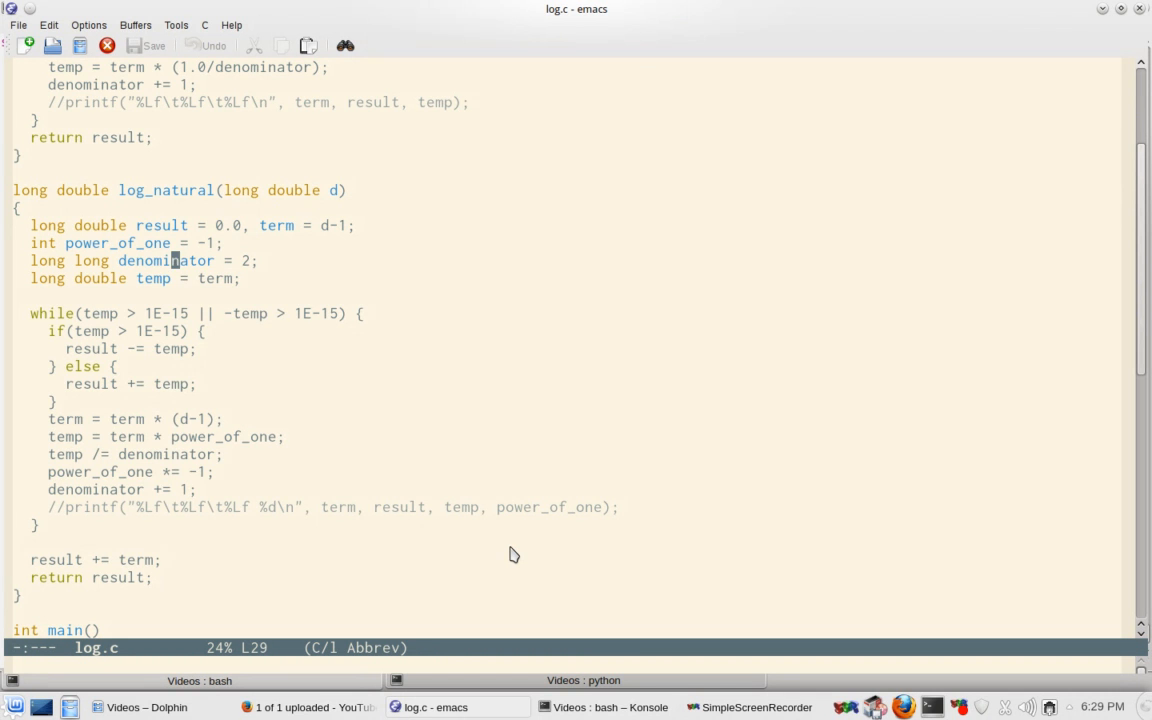
click(165, 436)
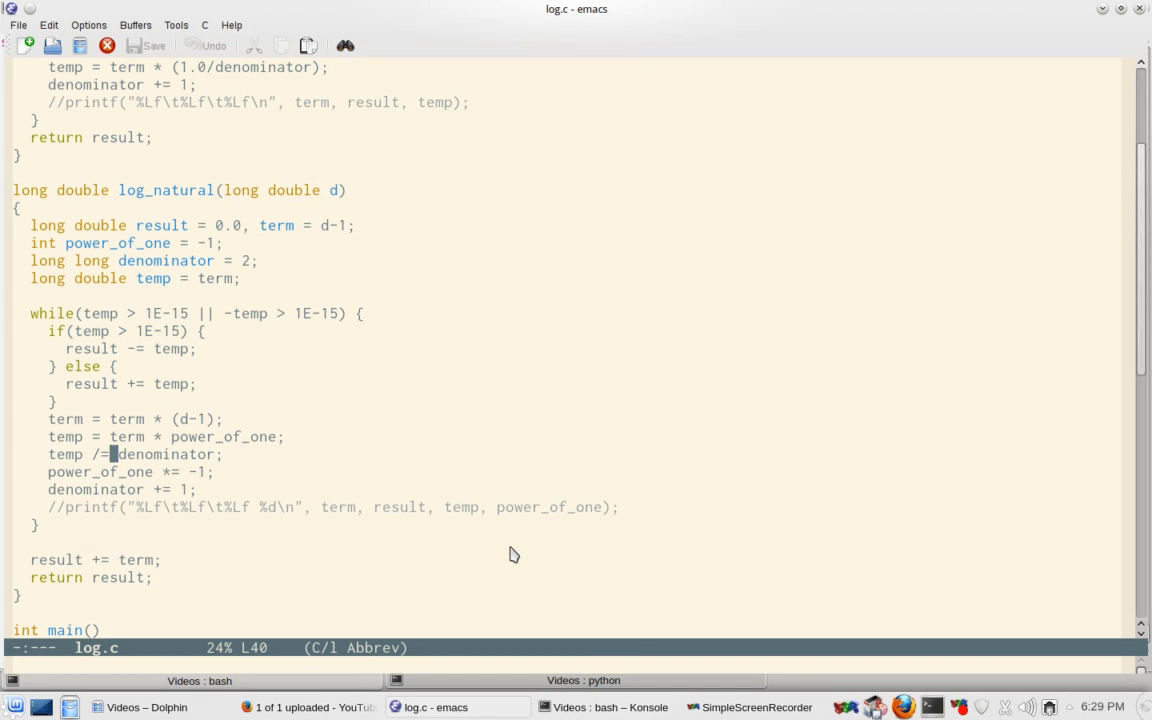
Point at the loop's tolerance, then jump to log.c's header and log_natural1
key(right)
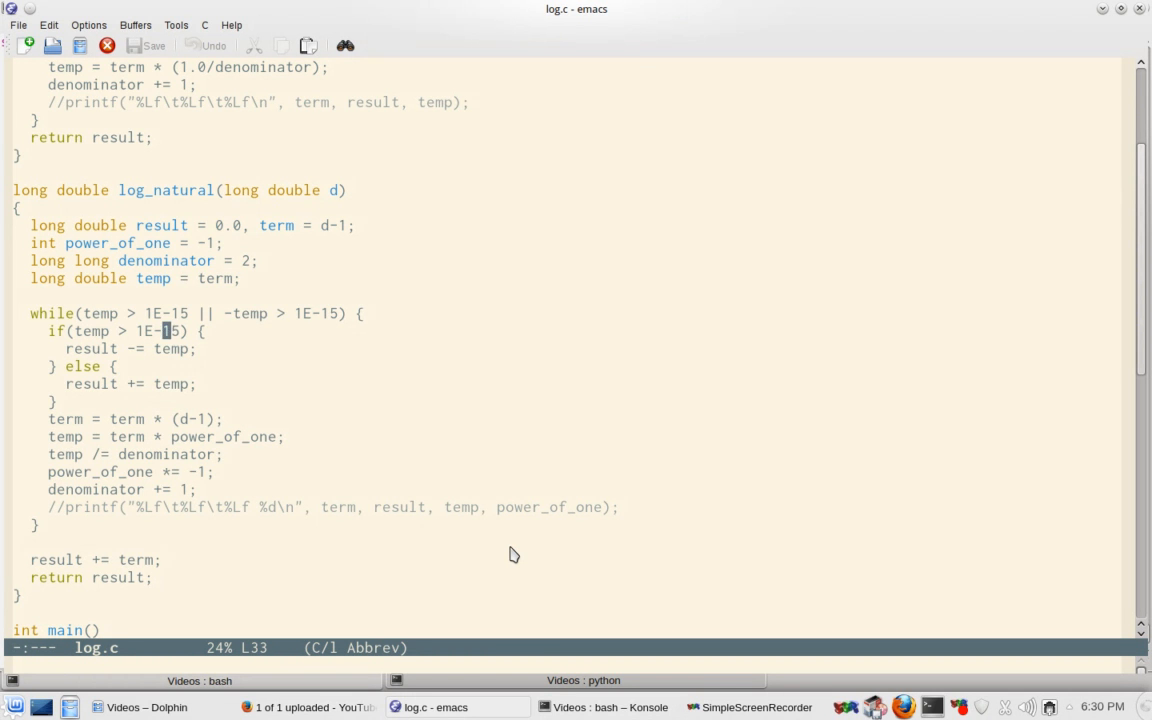
key(up)
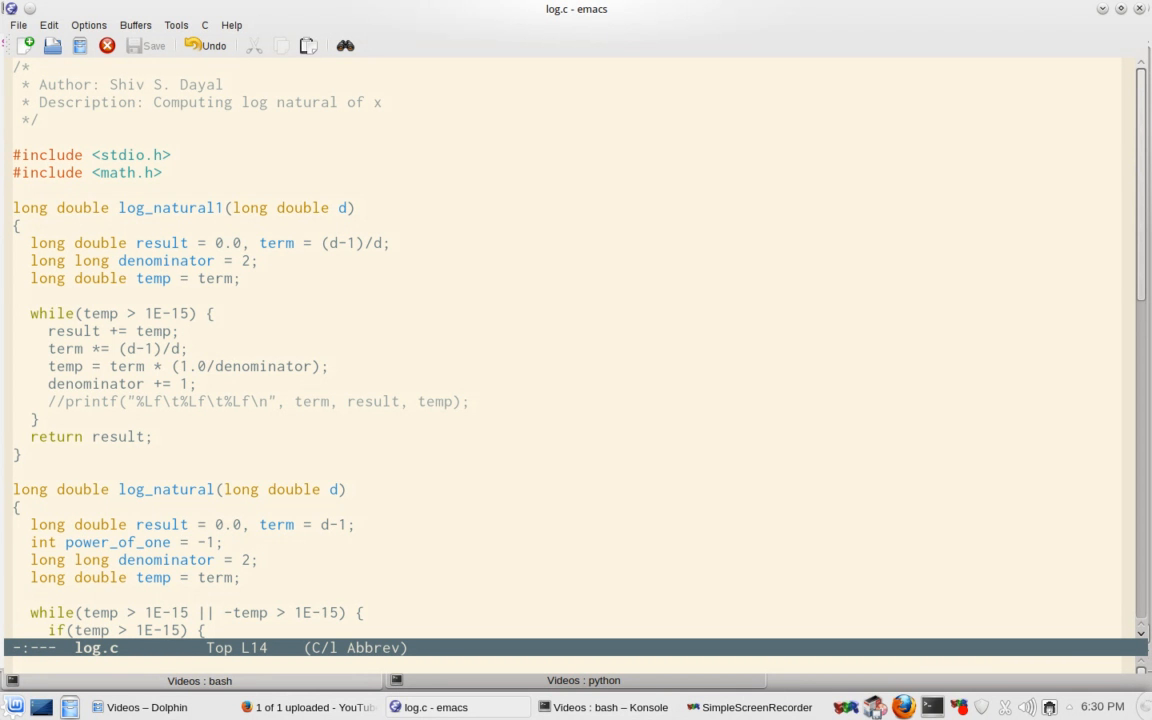
Point at the (d-1)/d division in log_natural1's term initialization
click(160, 243)
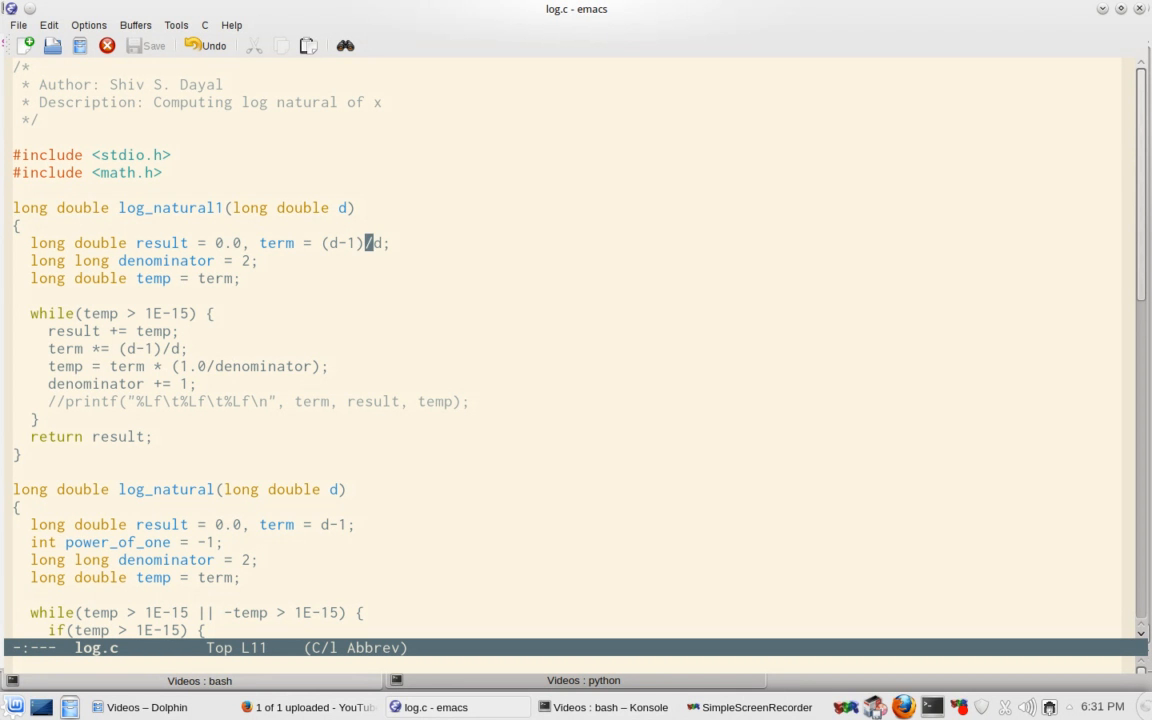
mouse_move(471, 448)
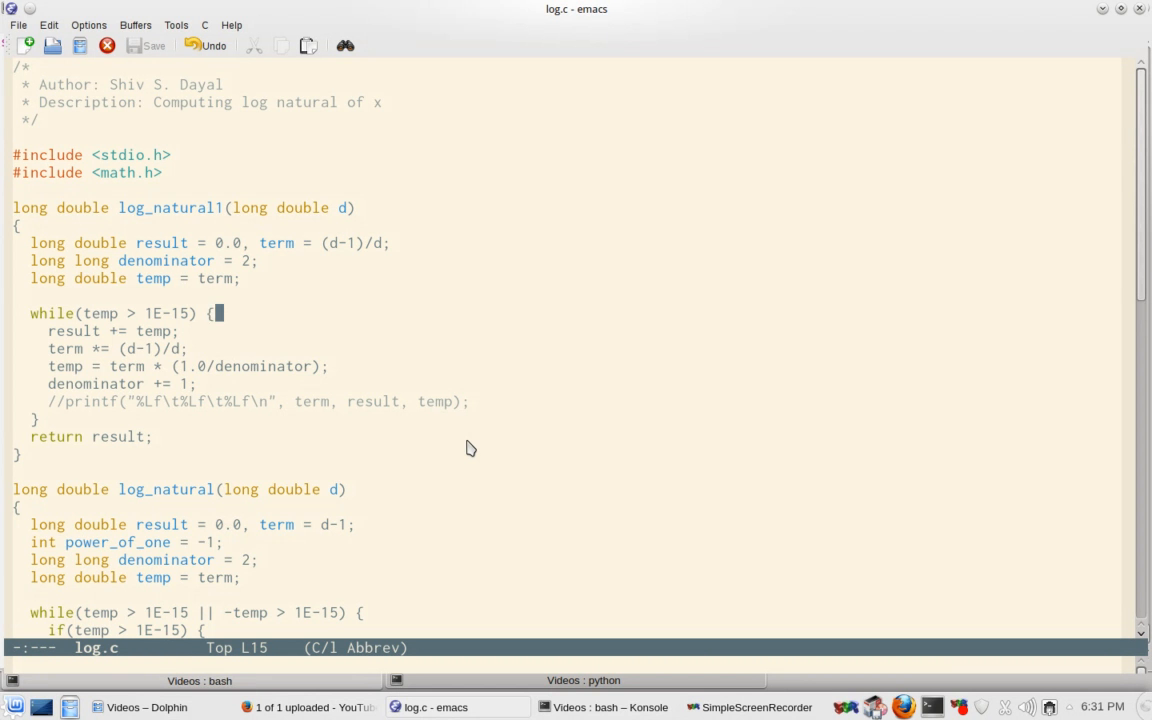
mouse_move(310, 590)
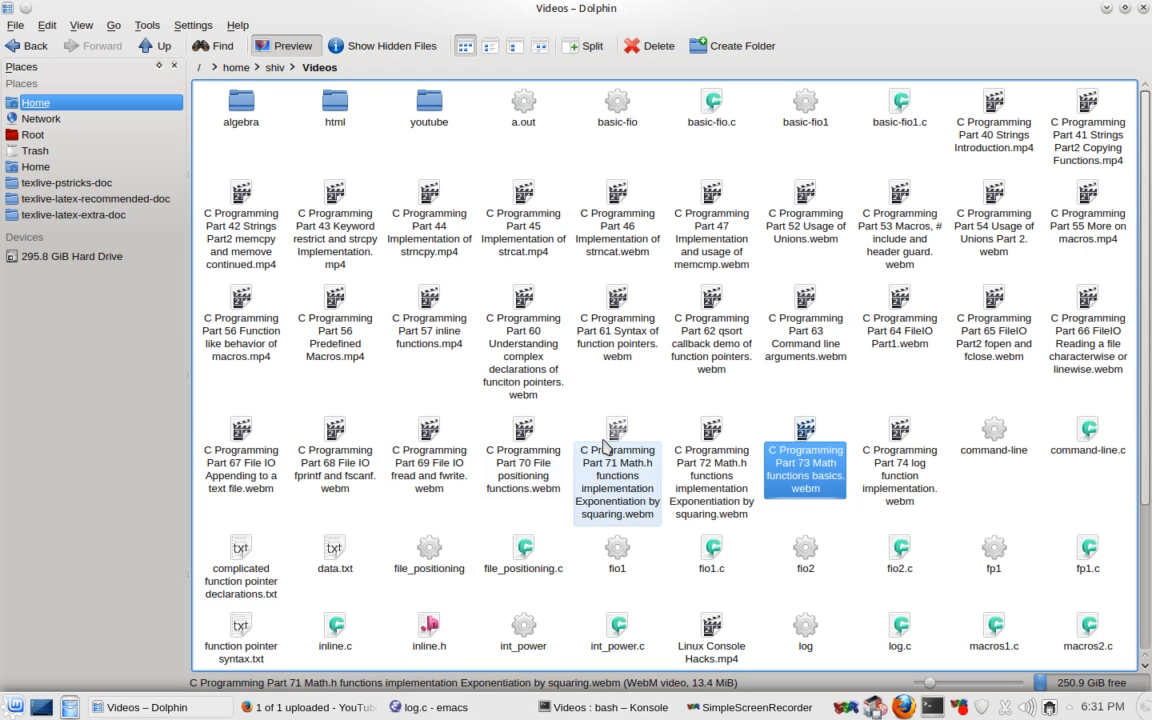
Browse into youtube, then algebra, and open series.pdf in the PDF viewer
double_click(428, 108)
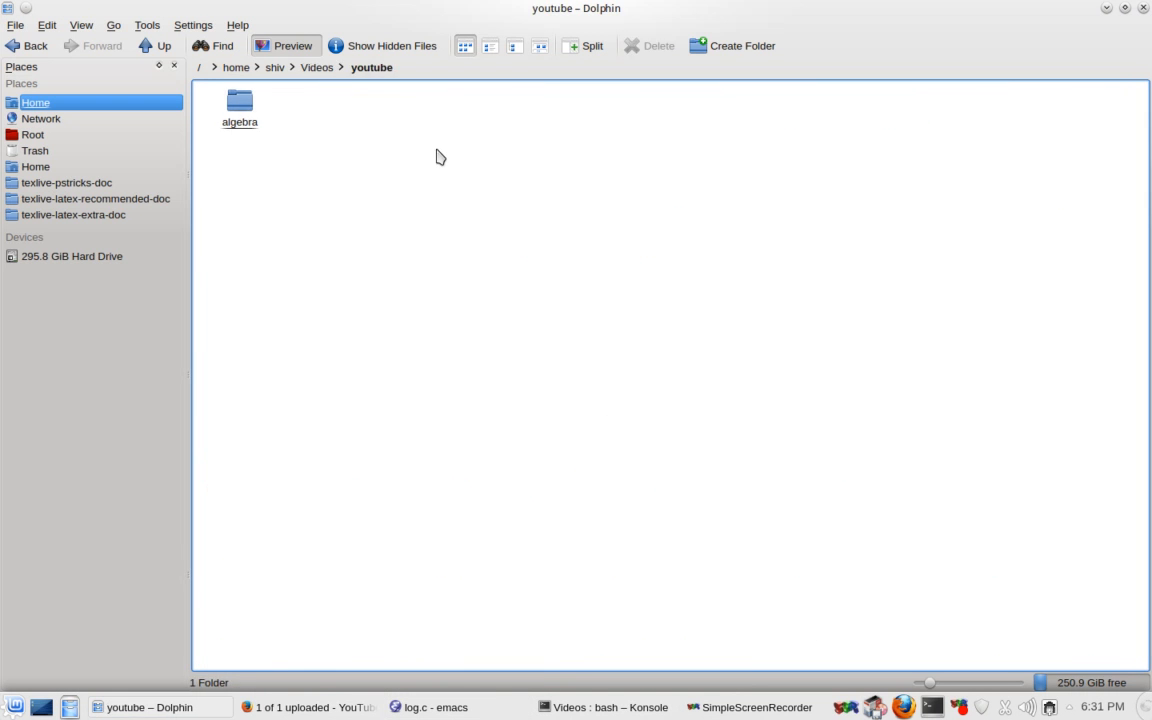
double_click(239, 105)
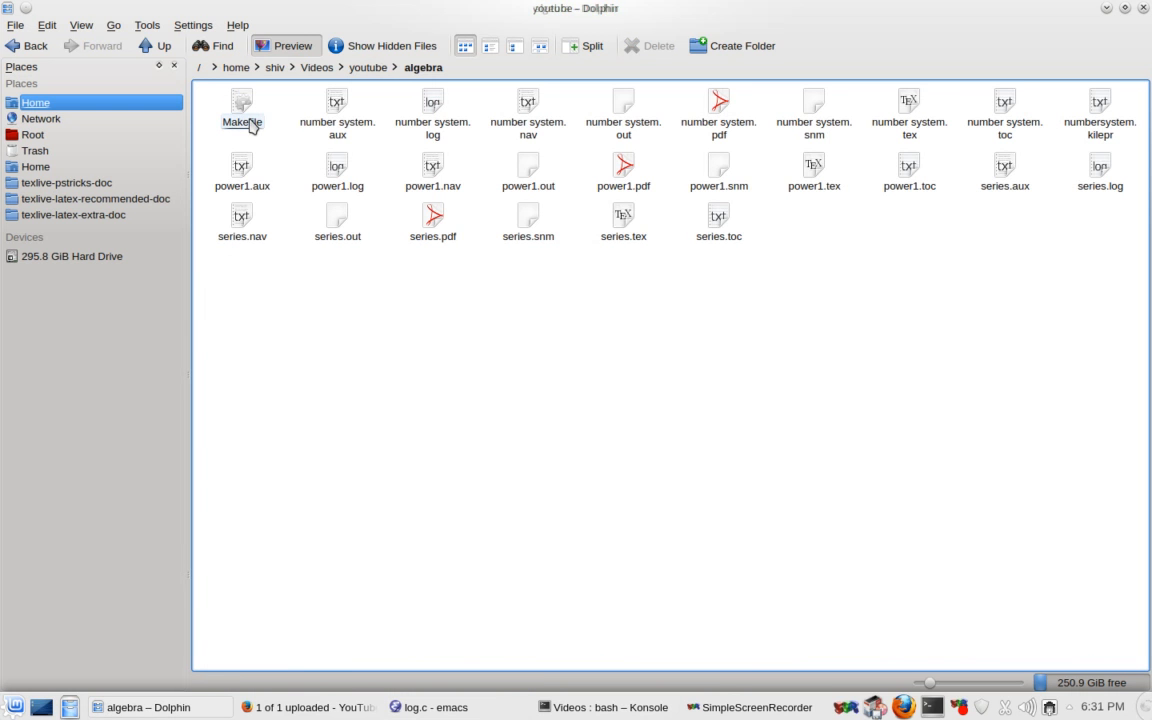
click(433, 220)
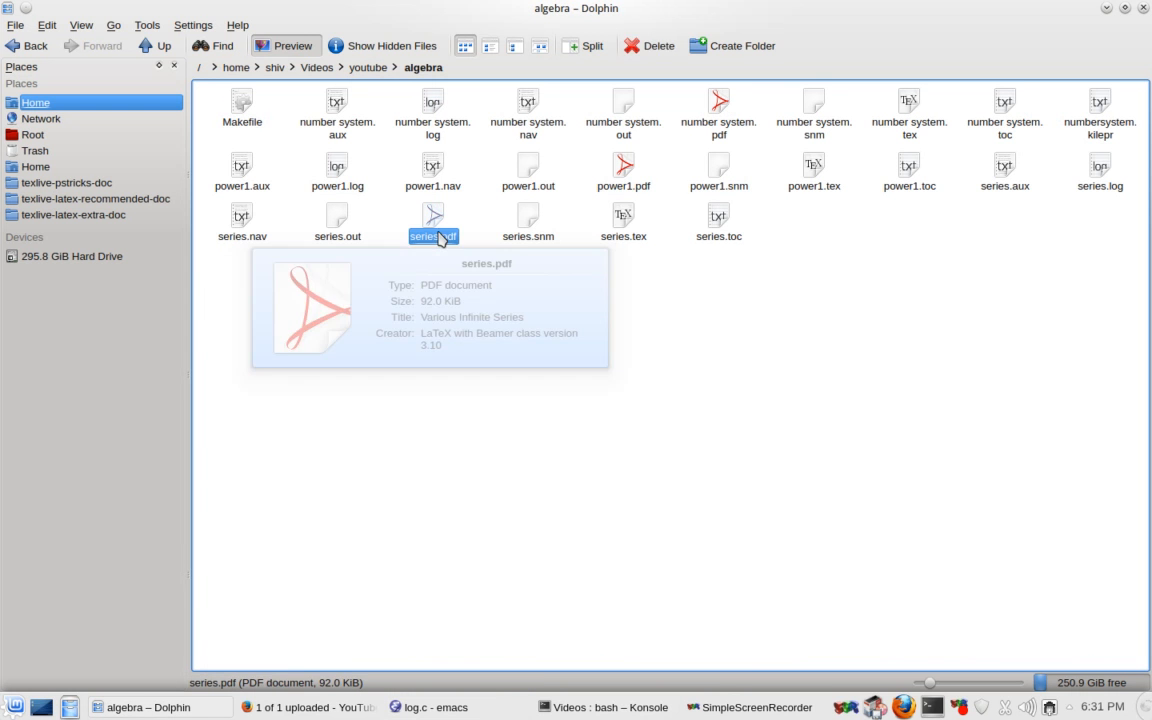
double_click(433, 215)
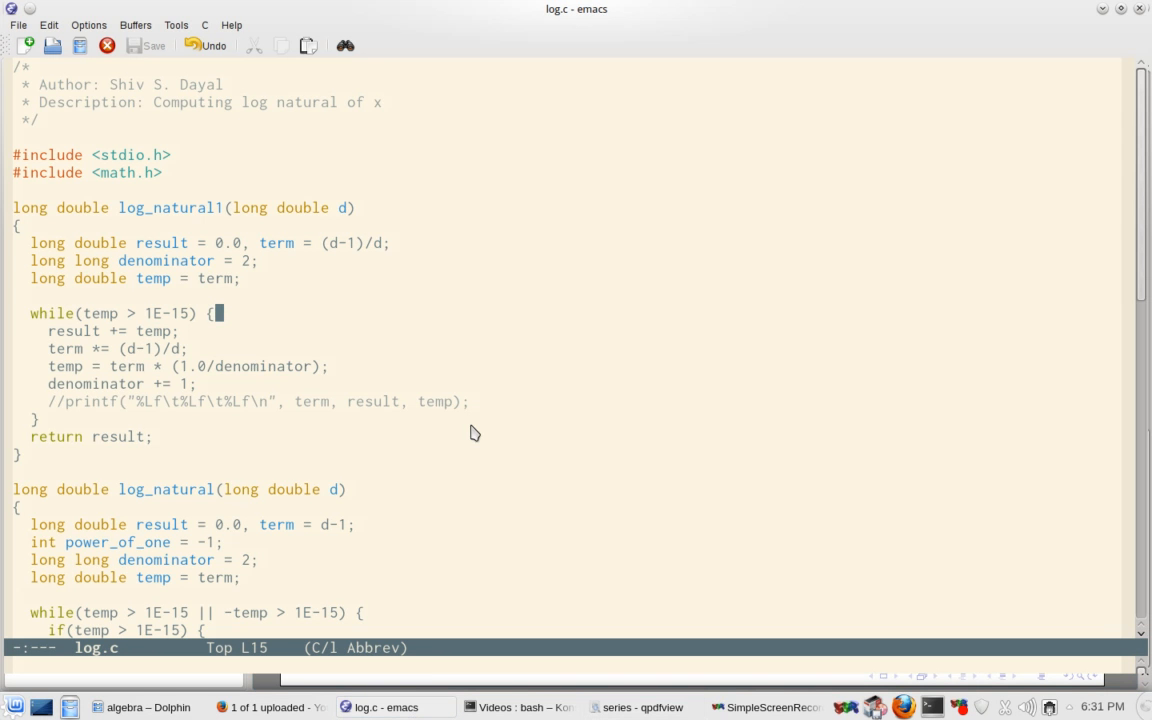
mouse_move(120, 327)
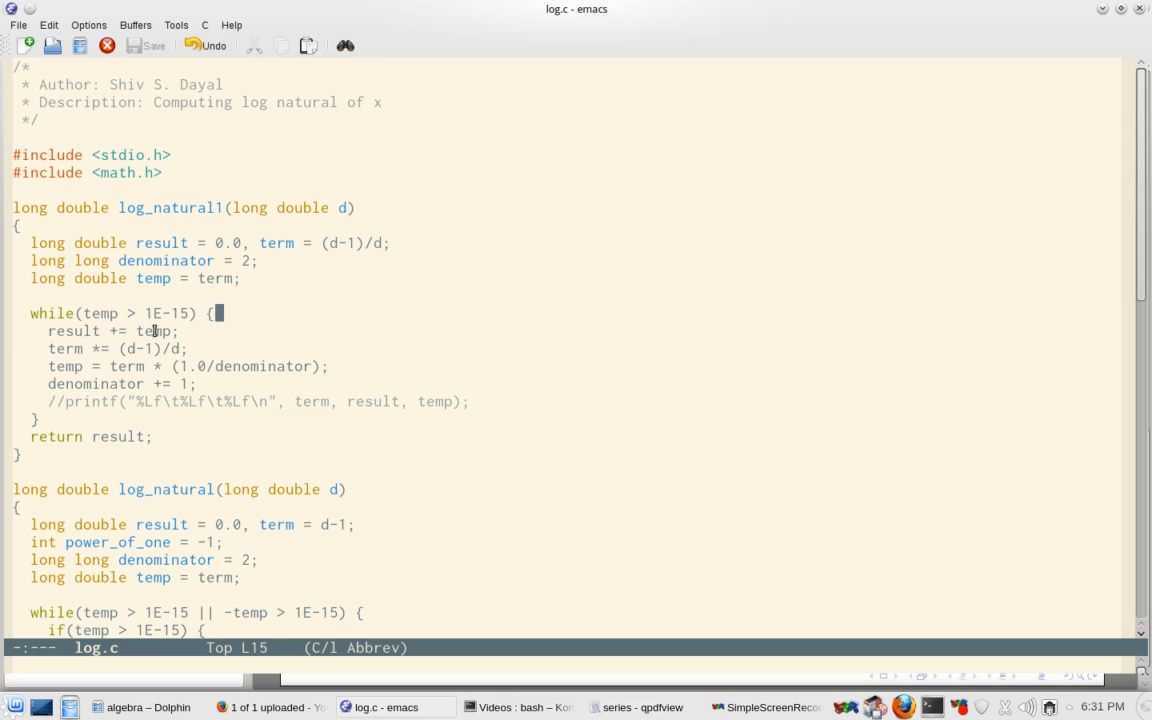
double_click(216, 278)
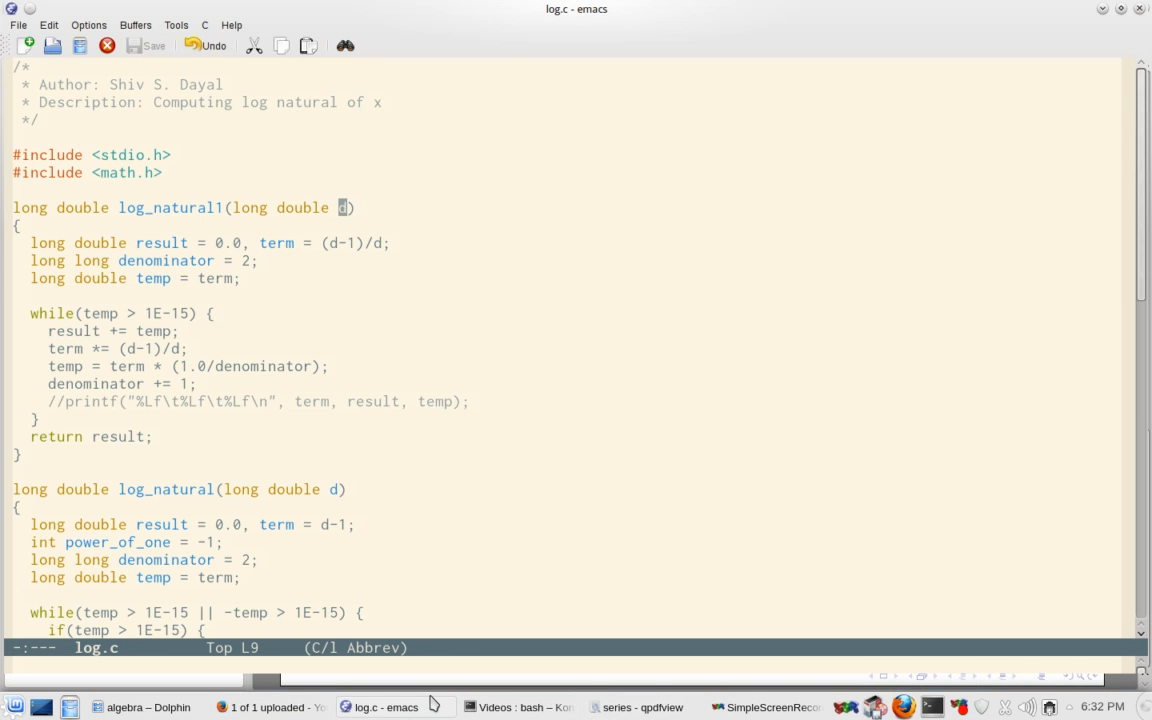
View the log series formula slide in qpdfview, then switch back to Emacs
click(642, 707)
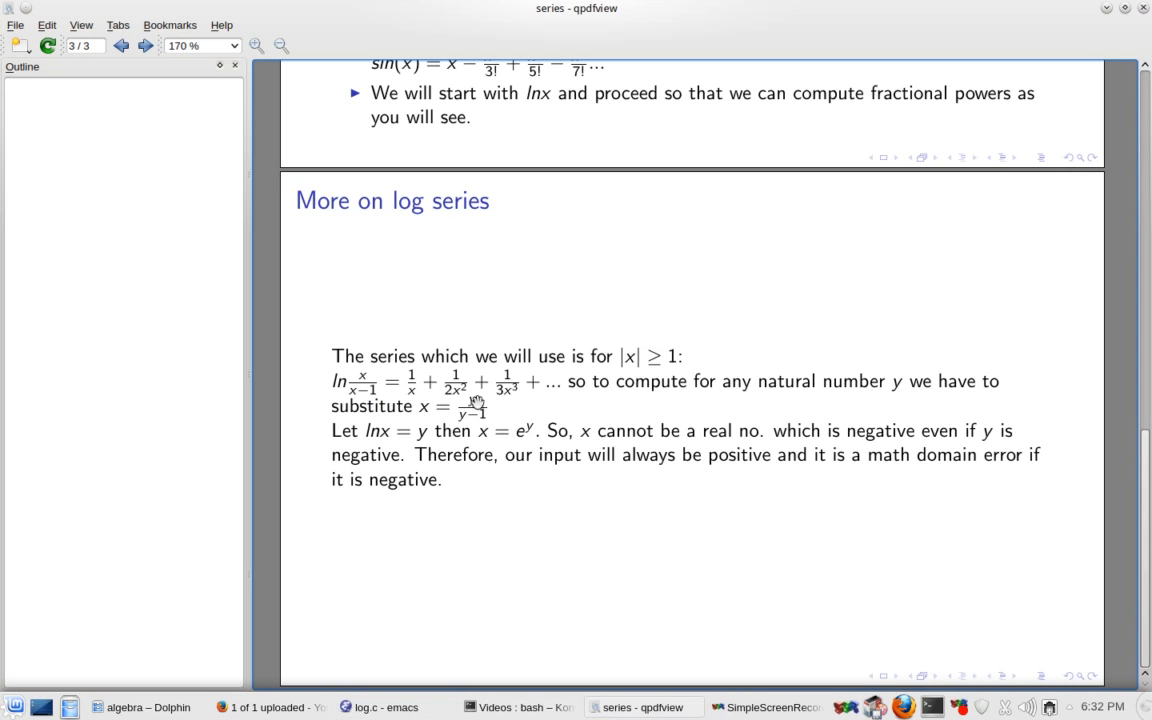
mouse_move(483, 417)
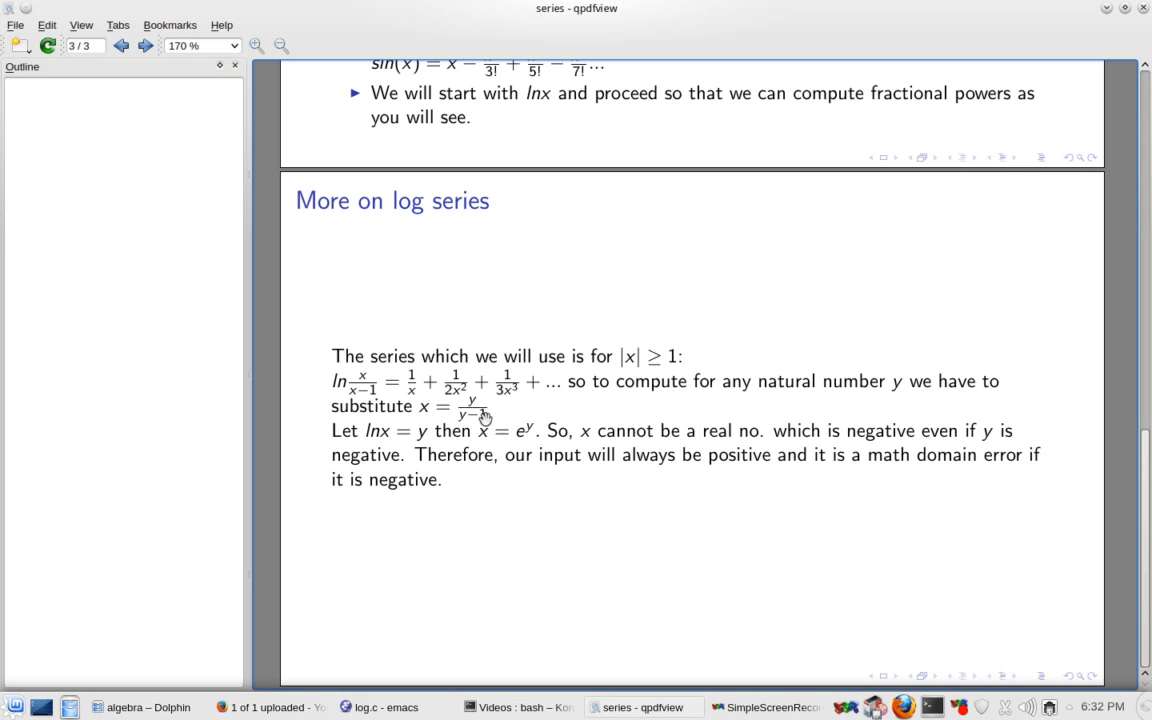
mouse_move(411, 393)
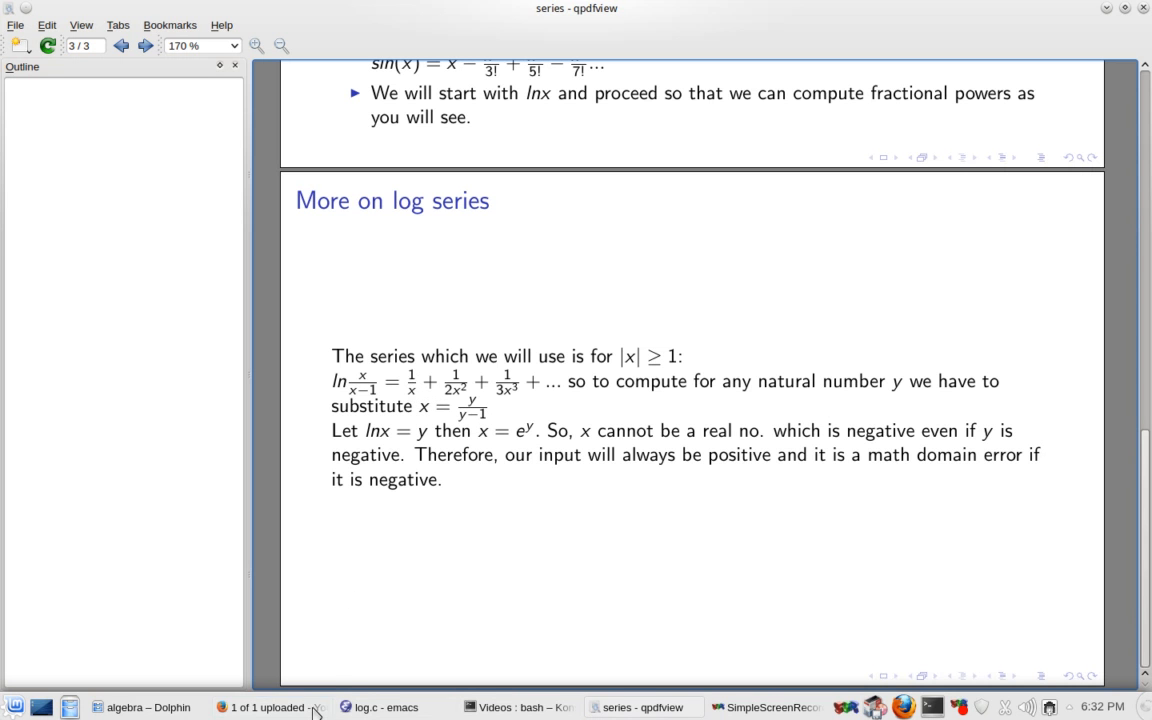
click(384, 707)
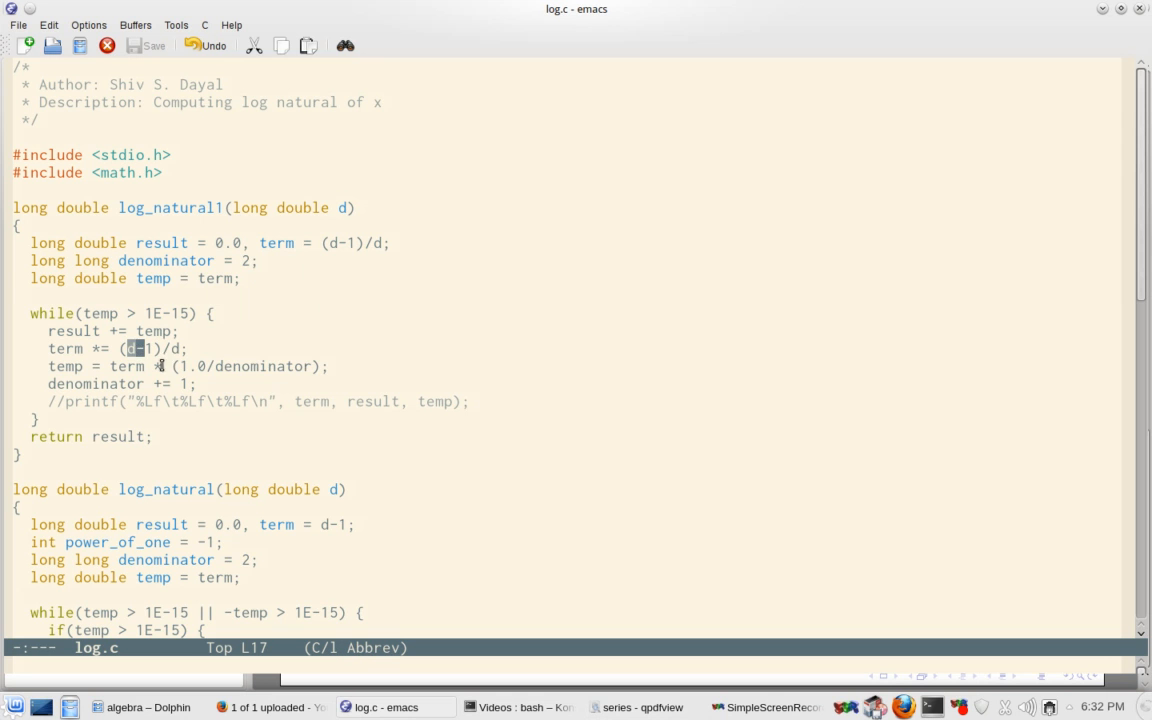
double_click(263, 366)
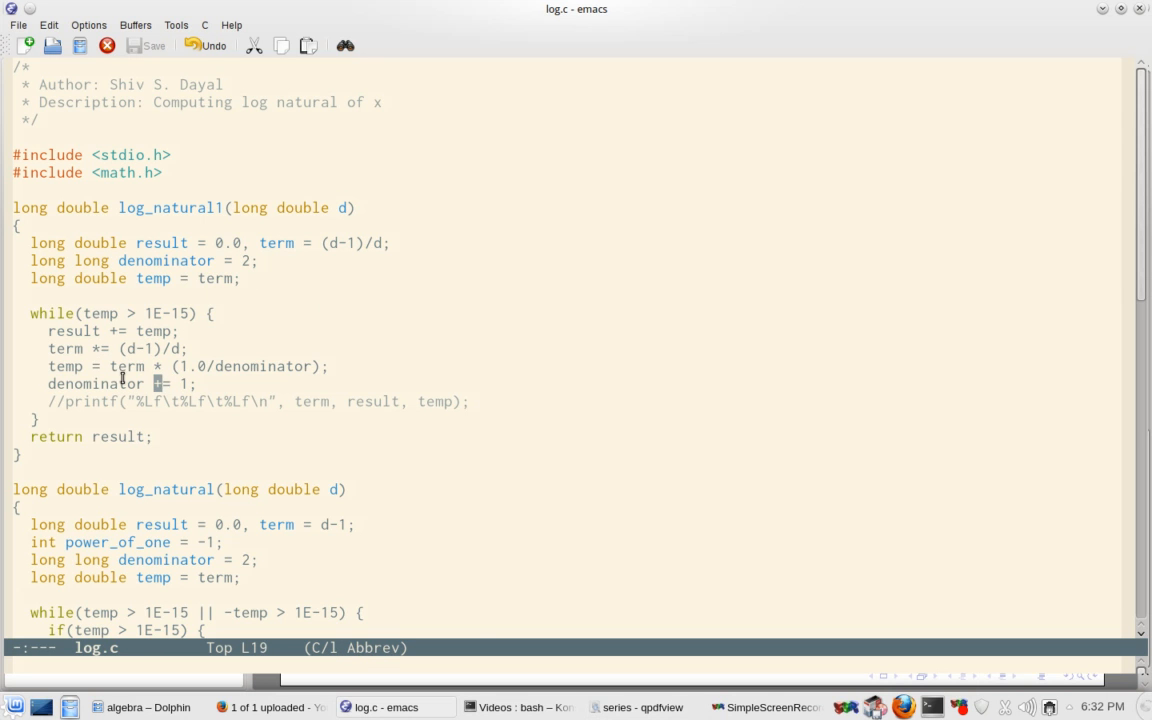
mouse_move(506, 680)
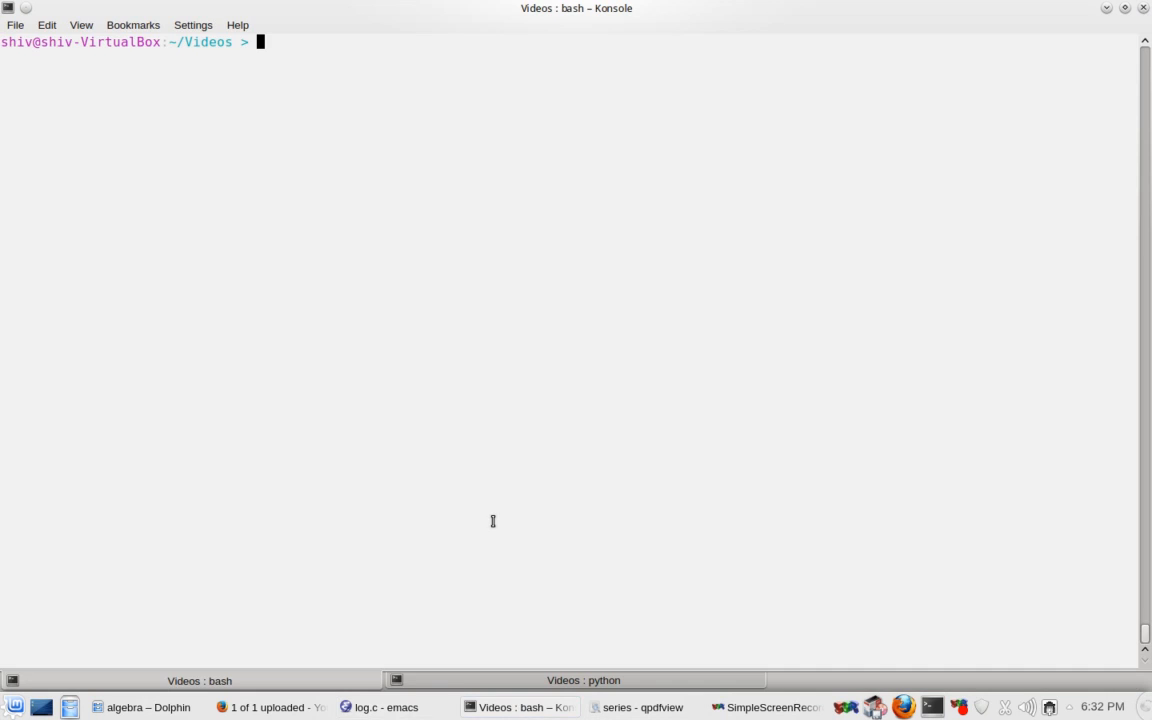
Run ./log for 2 and print Python's log(2) to compare
text(./log)
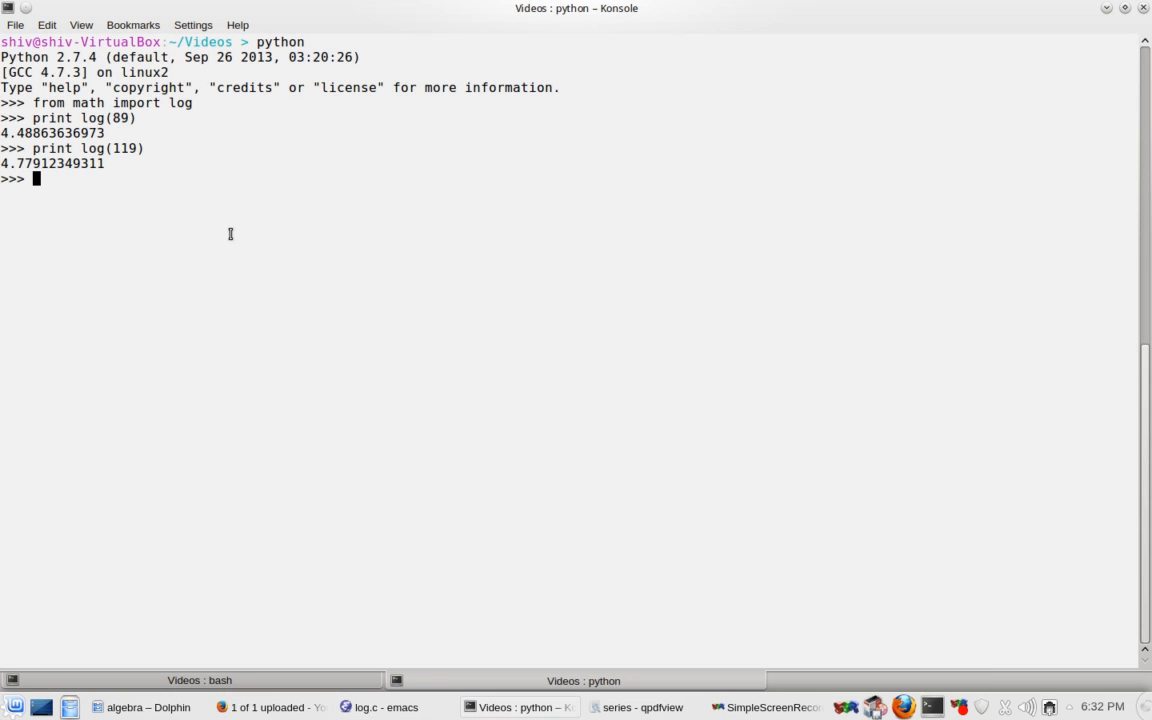
text(print)
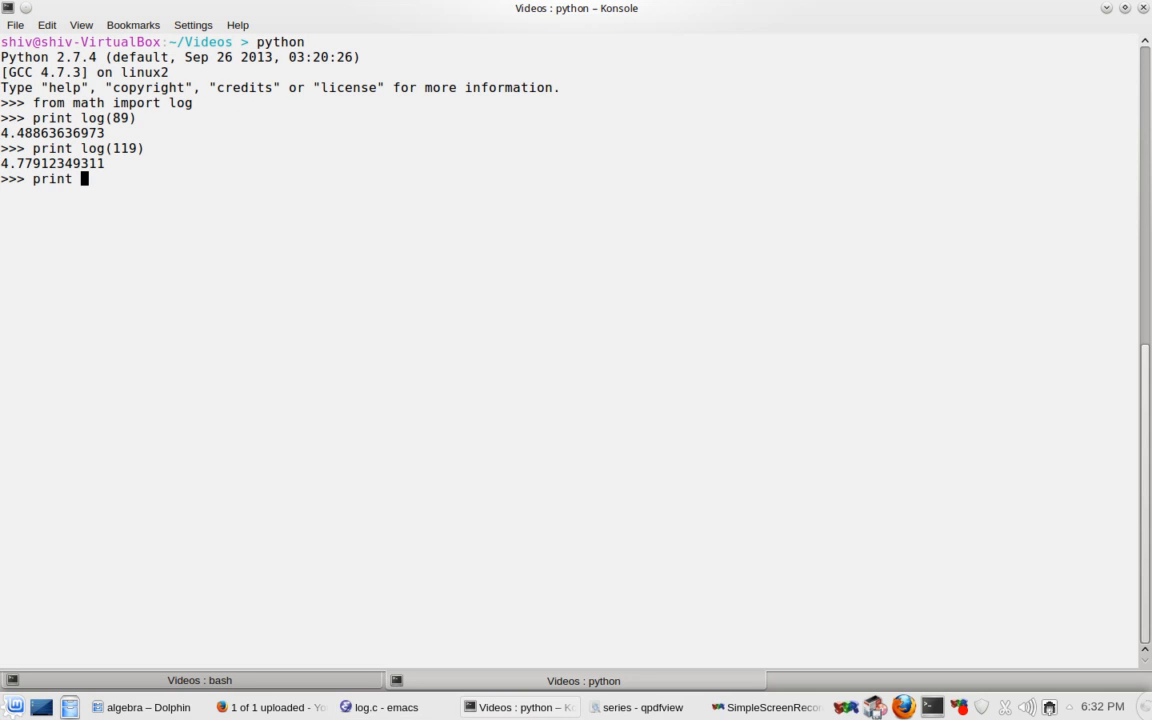
text(log()
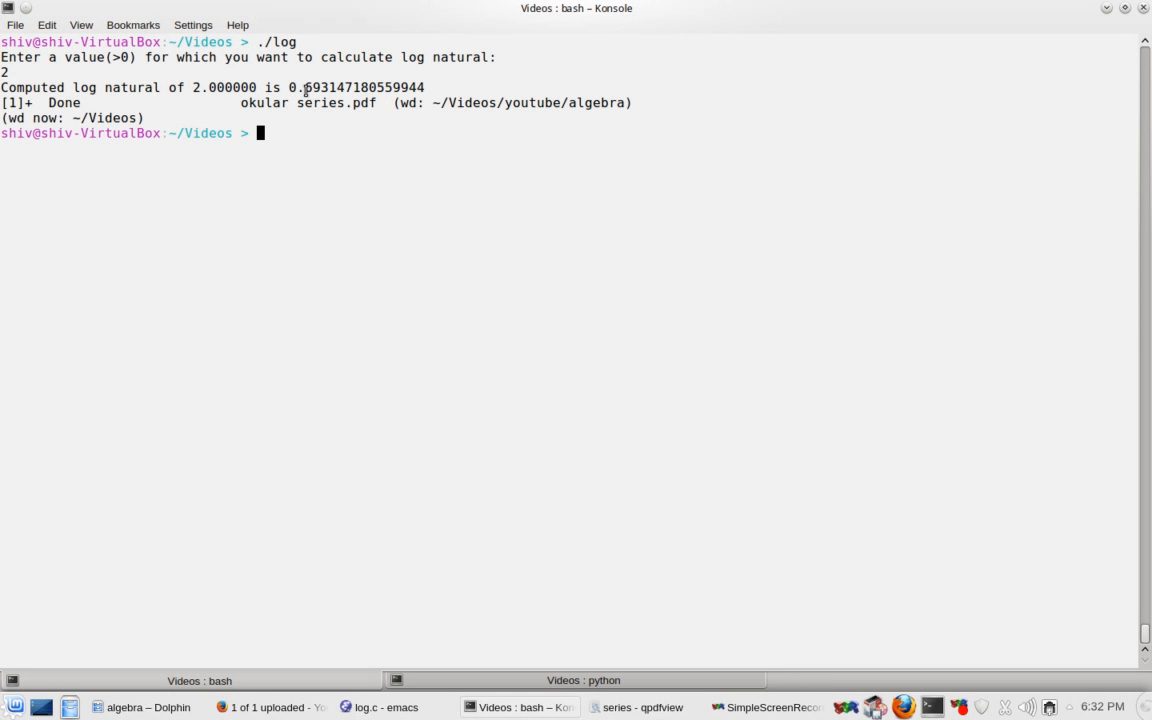
mouse_move(361, 170)
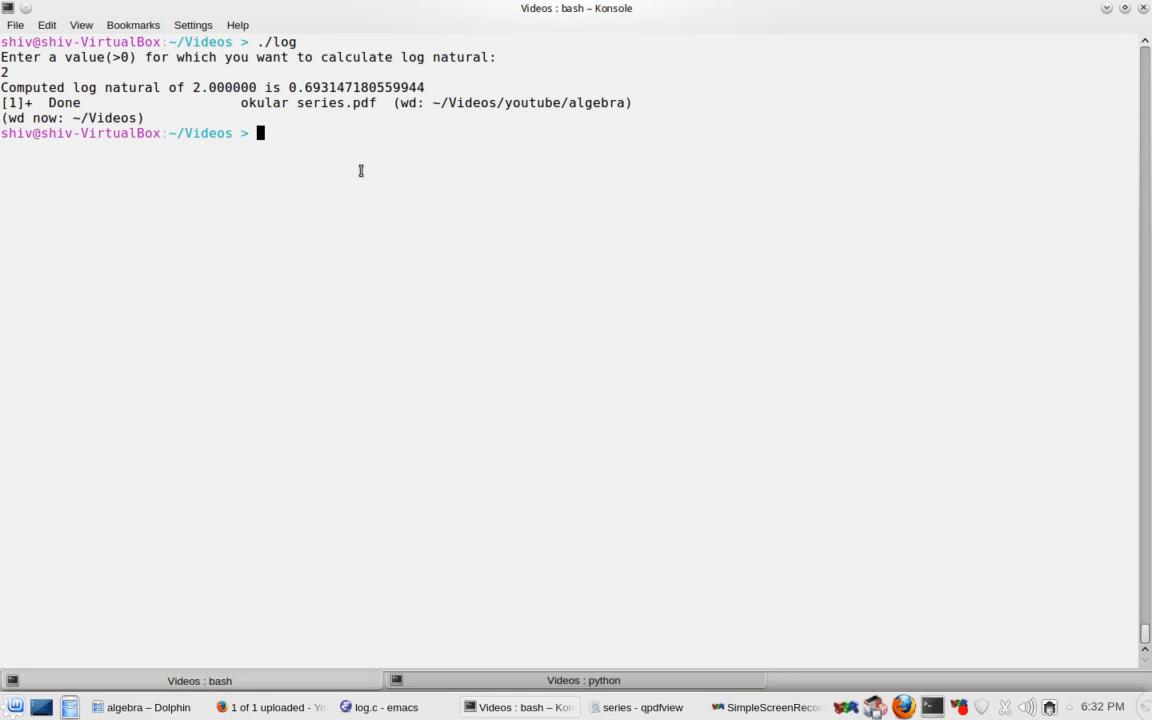
Run ./log for 0.1 and select its -2.302585092994298 result for comparison
text(./log)
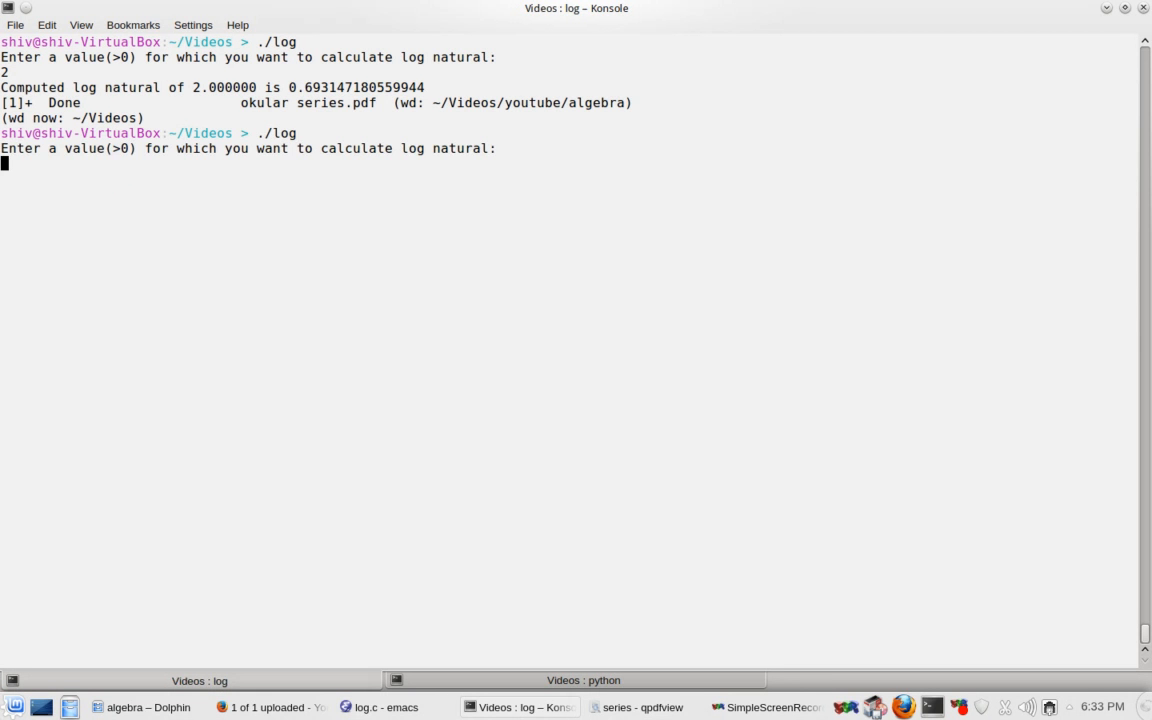
text(.1)
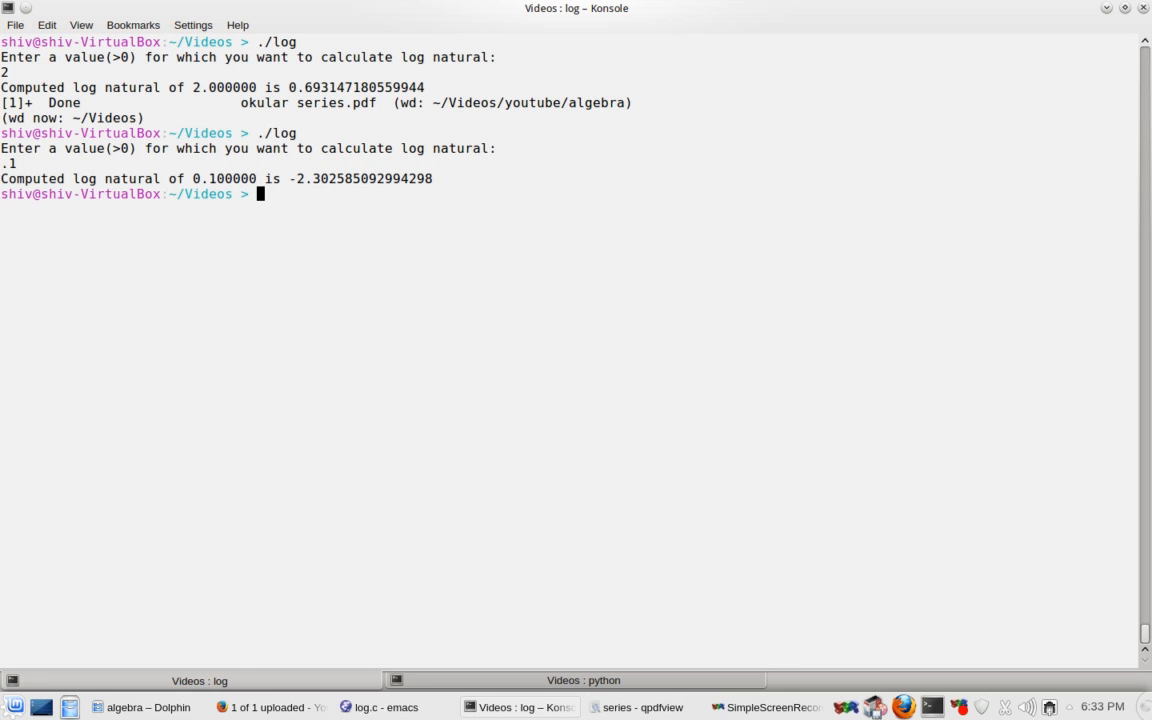
double_click(307, 178)
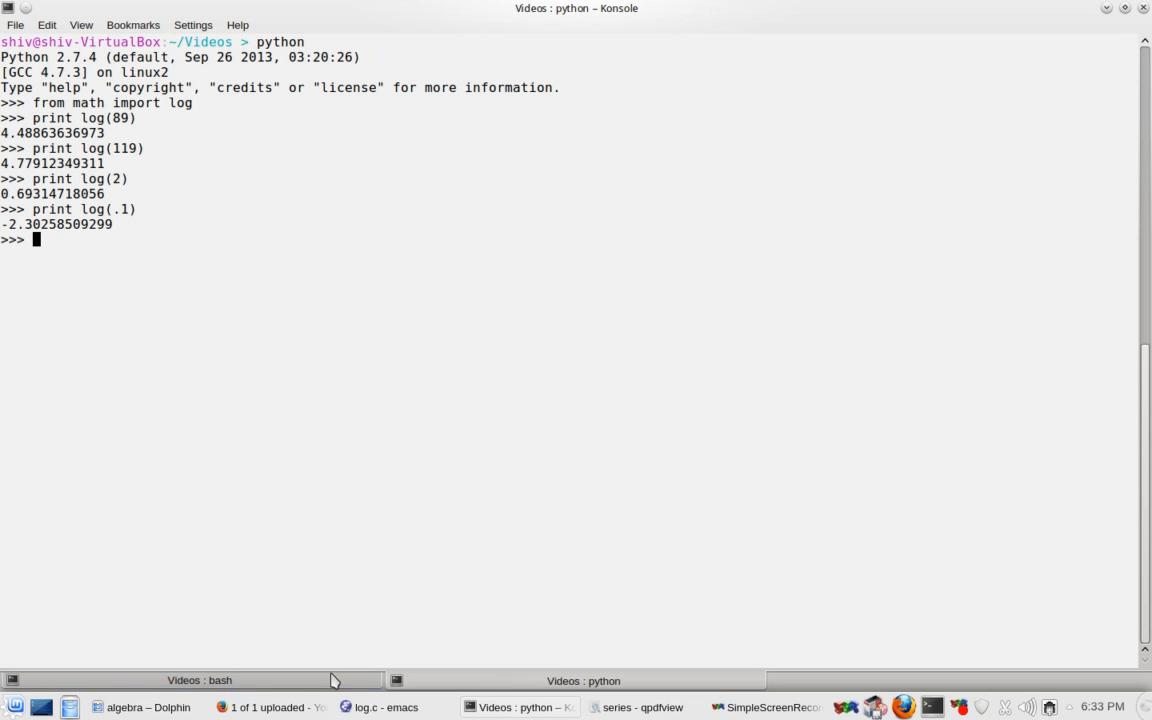
click(199, 680)
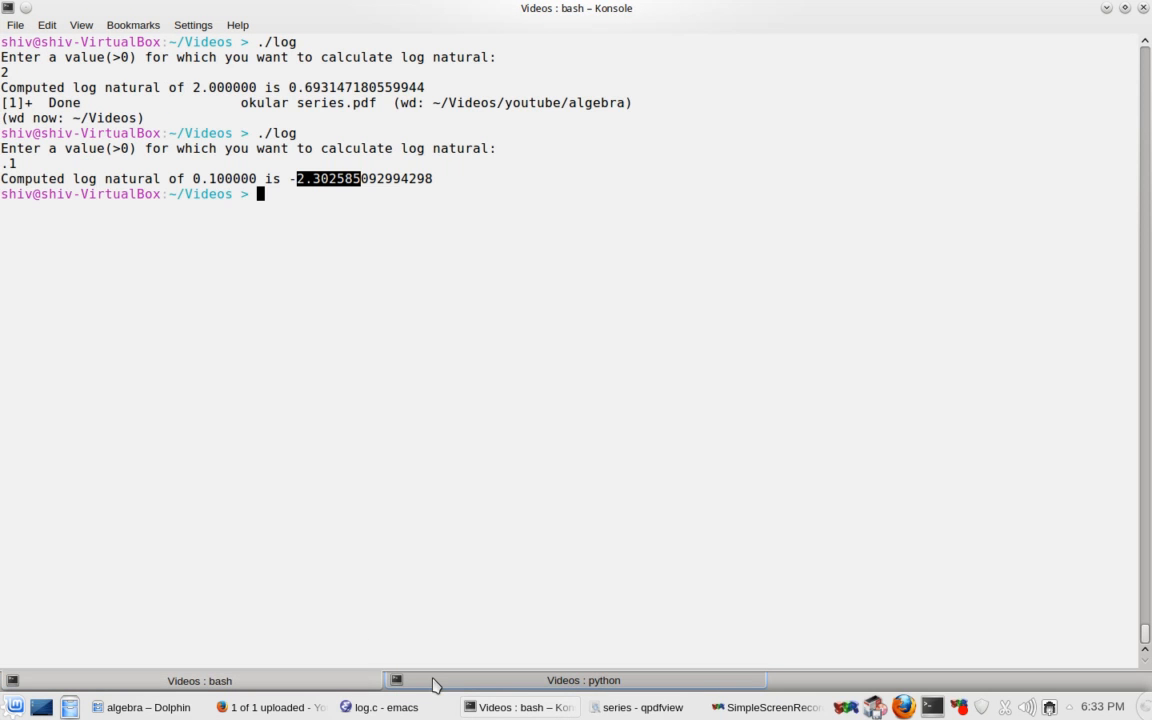
click(583, 680)
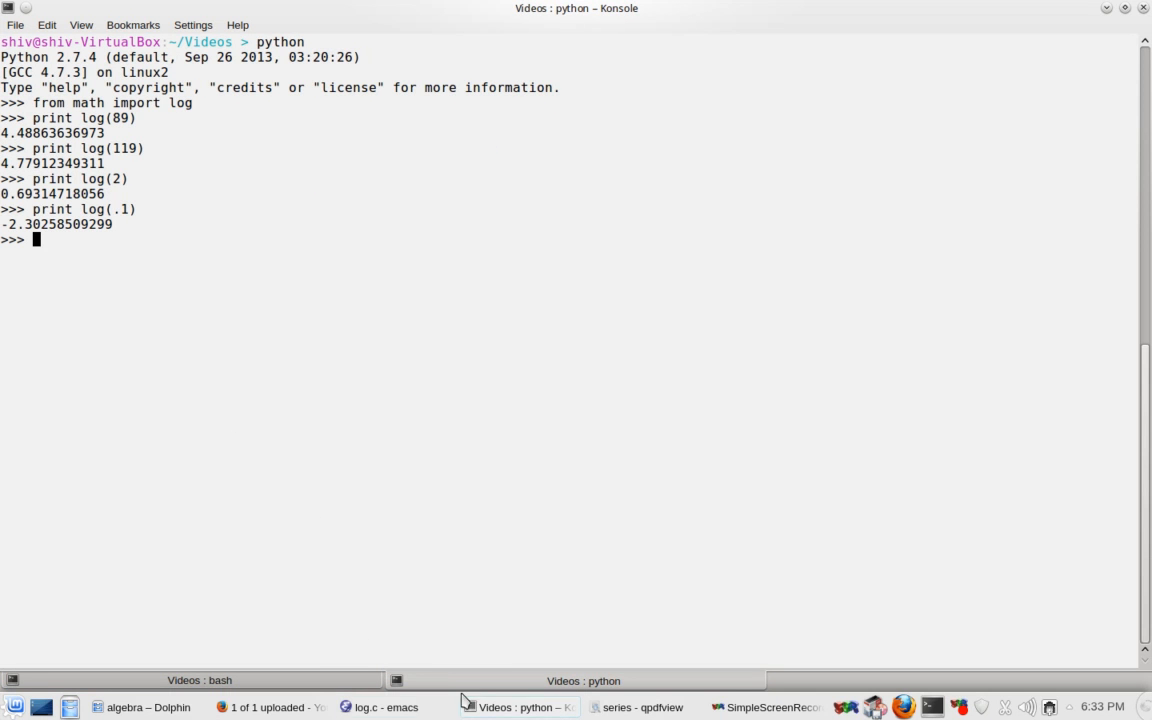
click(385, 707)
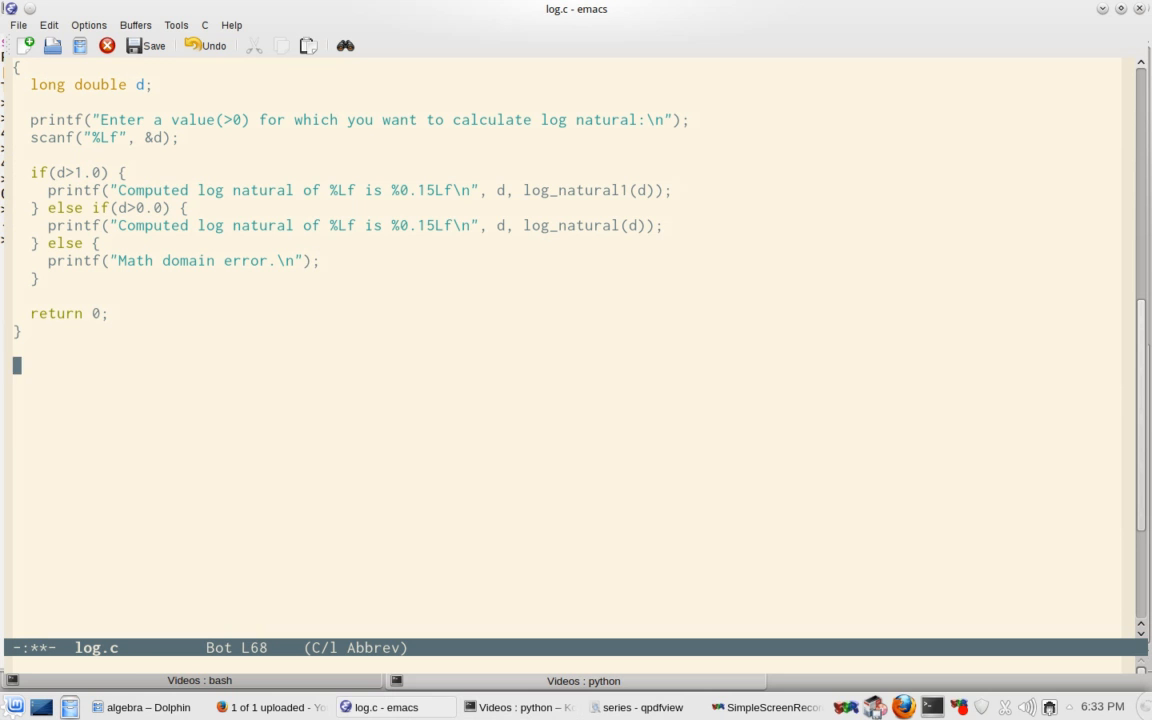
Add the comment line //kunjika.libreprogramming.org at the end of log.c
text(//ku)
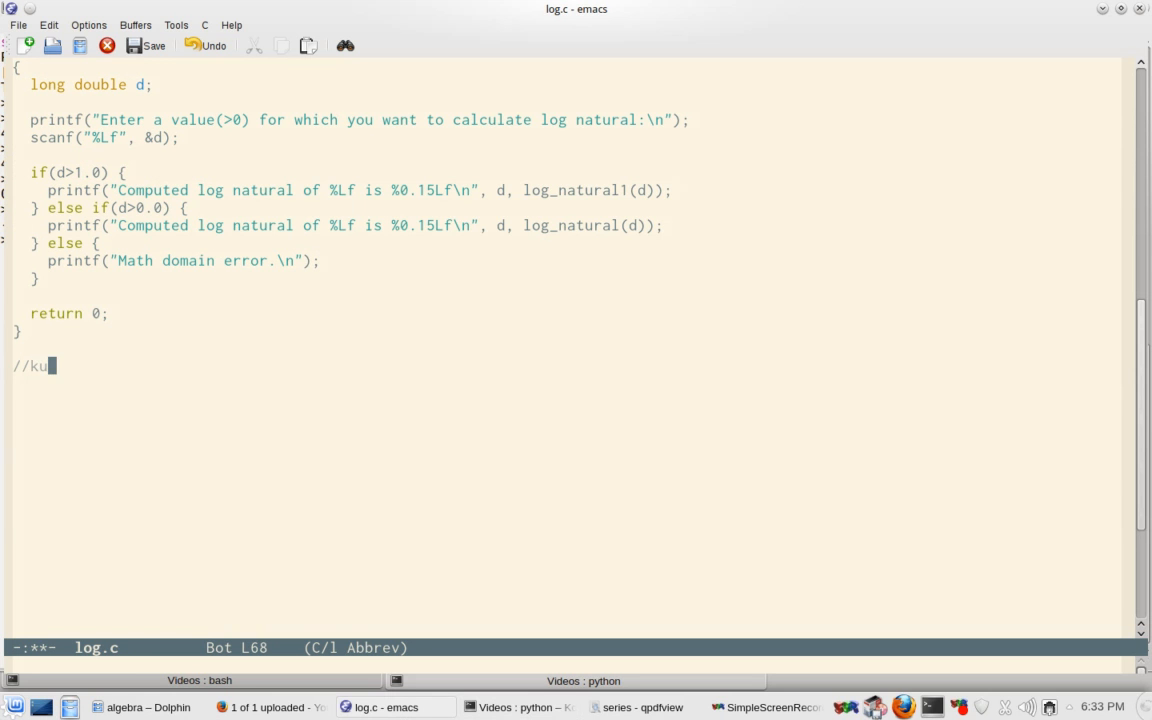
text(njika)
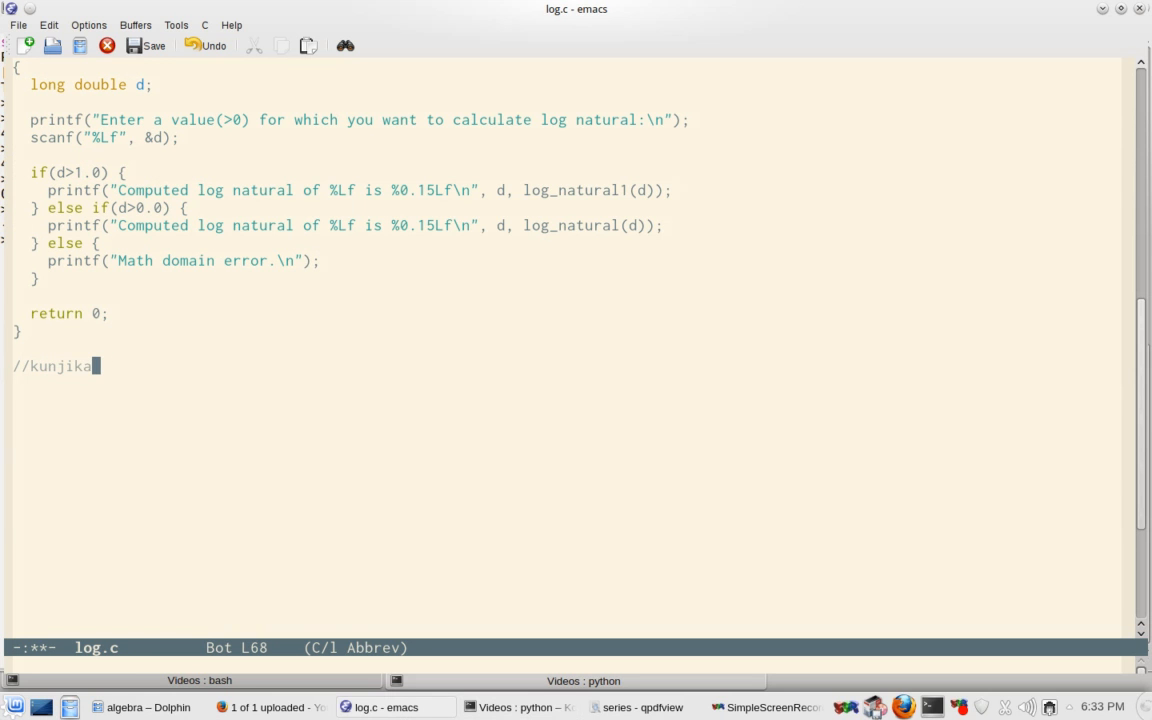
text(.librepro)
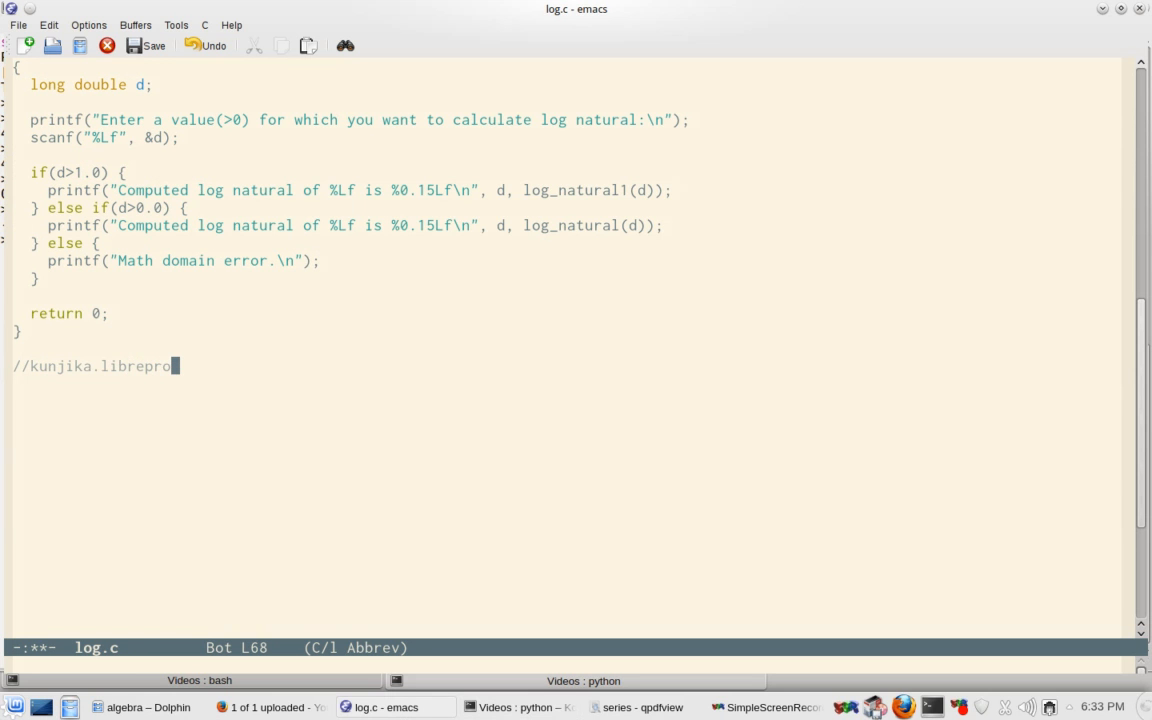
text(gramming.o)
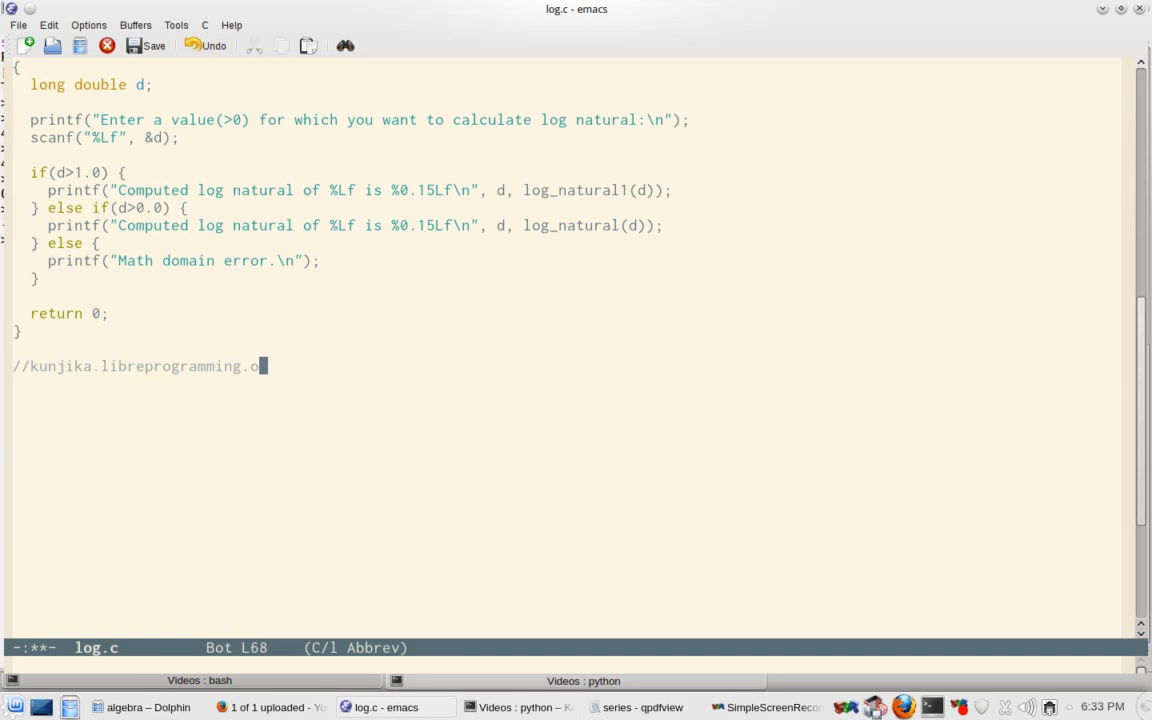
text(rg)
text(//)
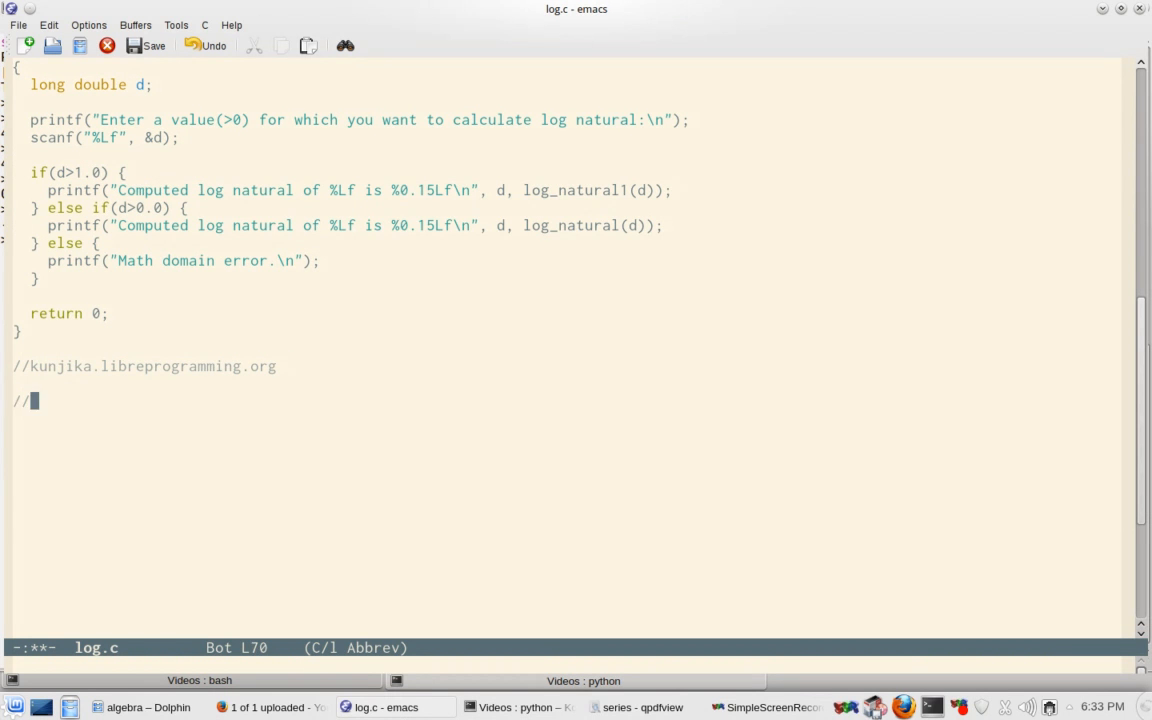
Add a second comment line: '// Log series - C implementation'
text(Log)
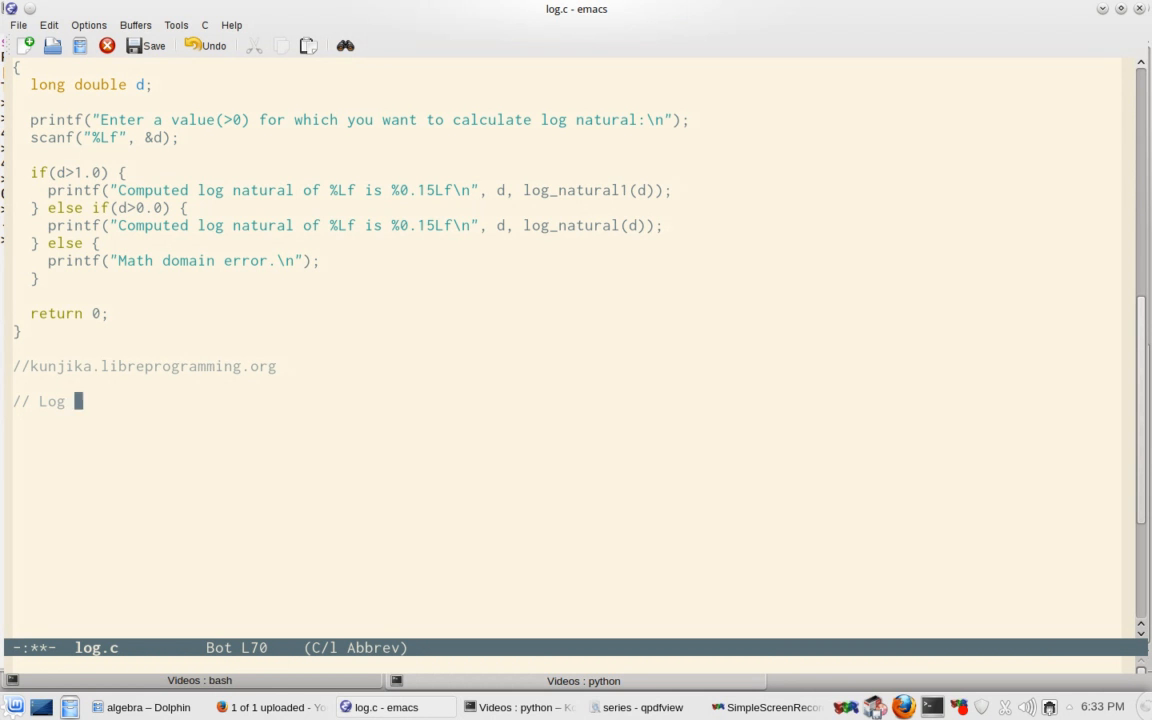
text(series implementat)
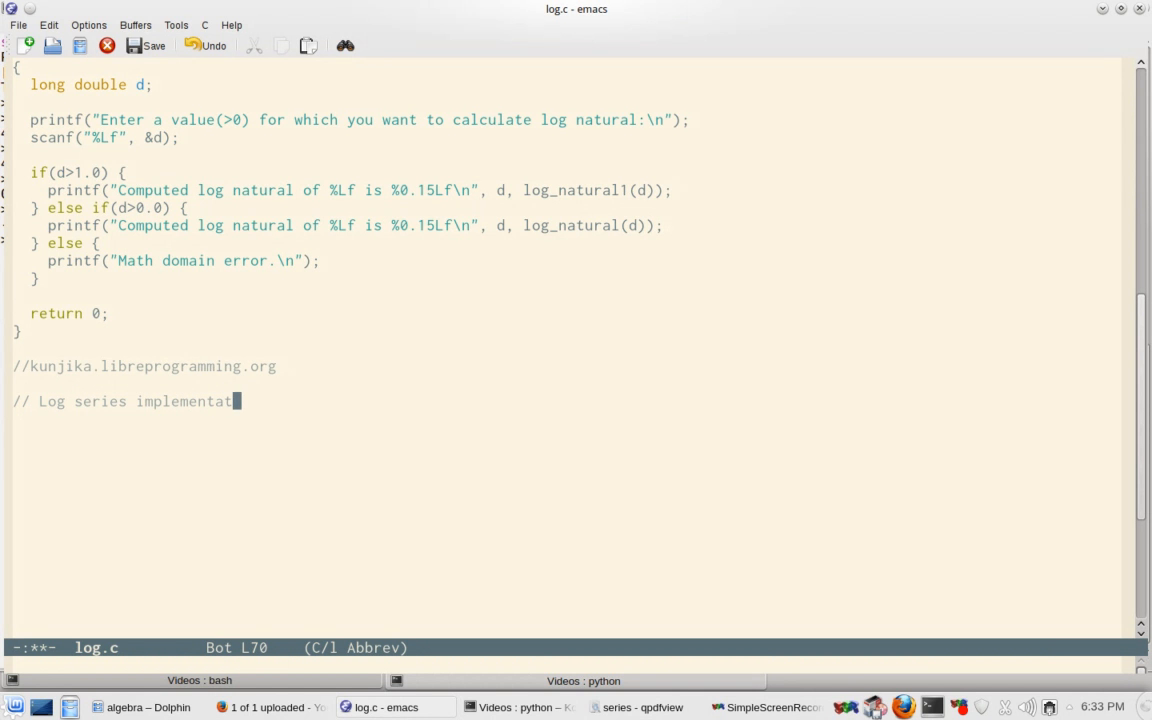
text(ion)
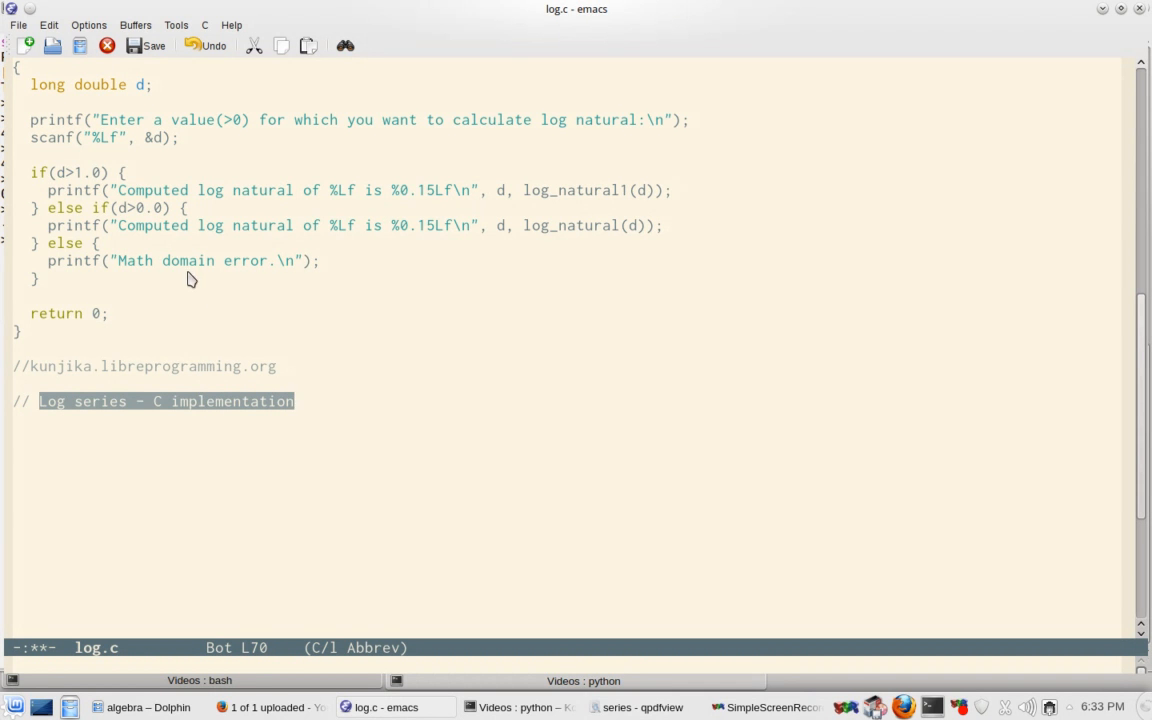
mouse_move(329, 393)
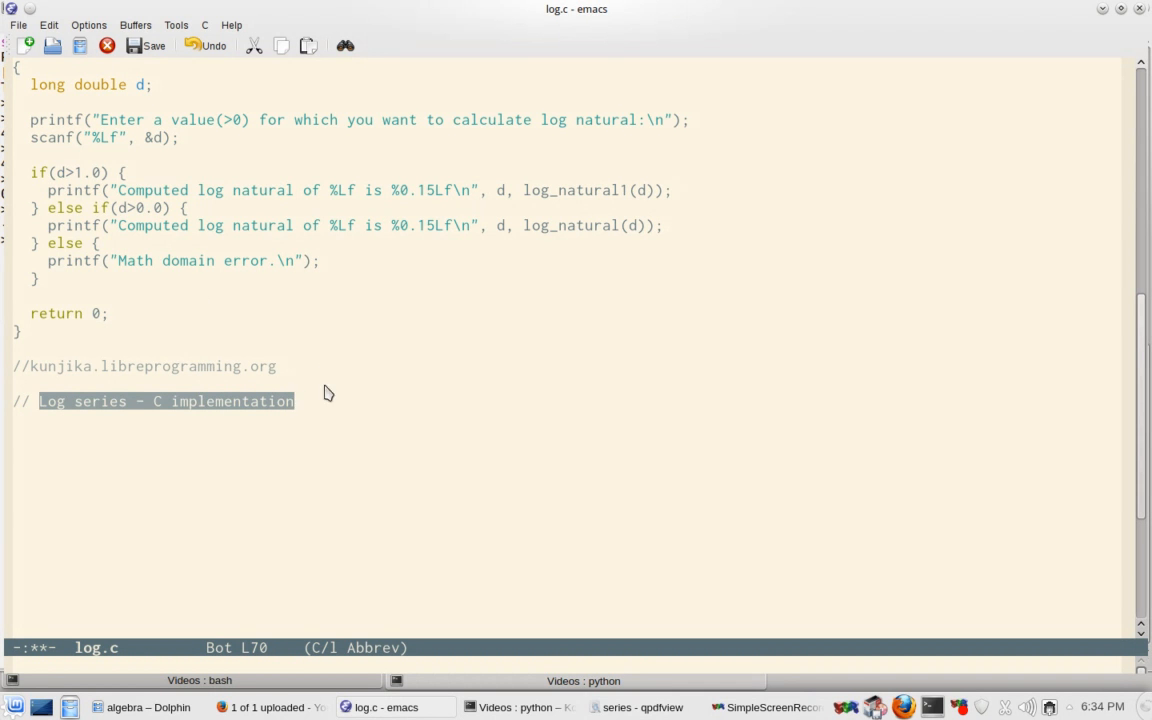
mouse_move(312, 378)
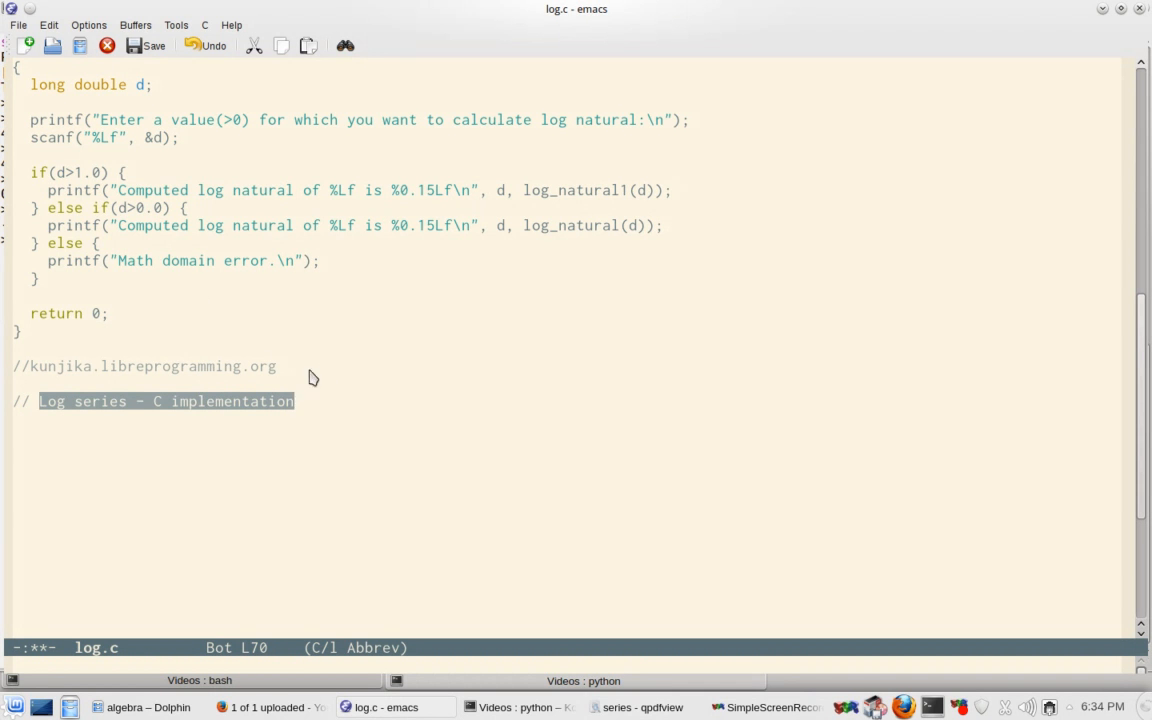
mouse_move(301, 410)
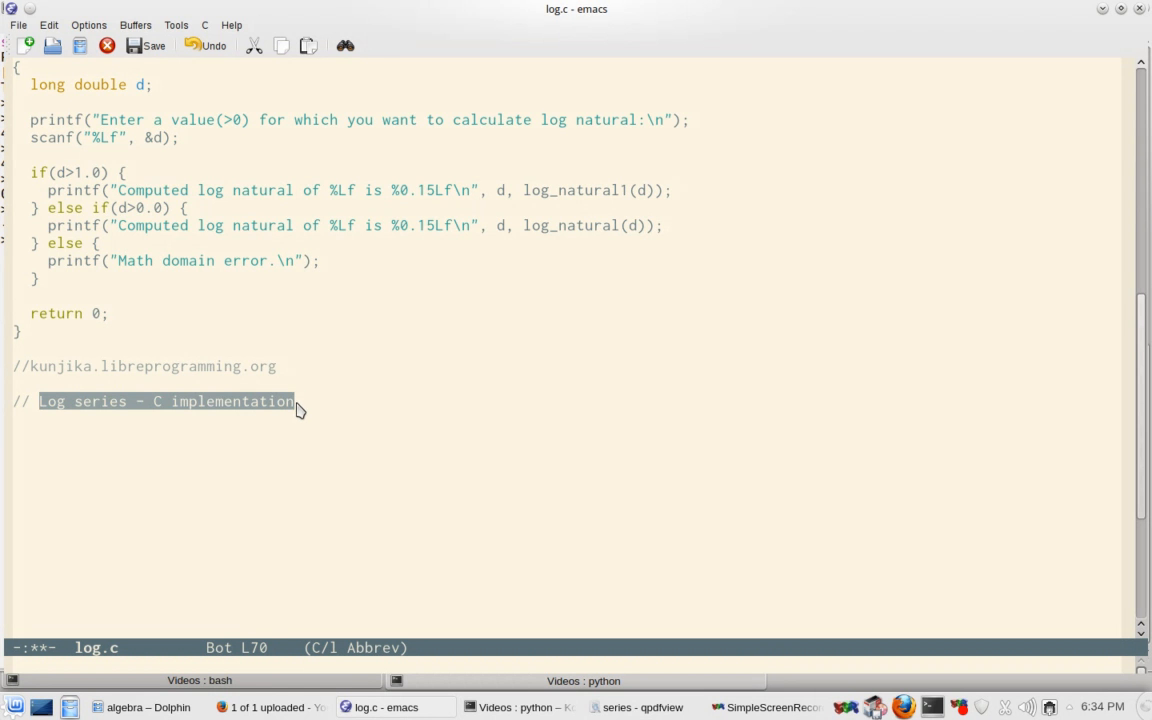